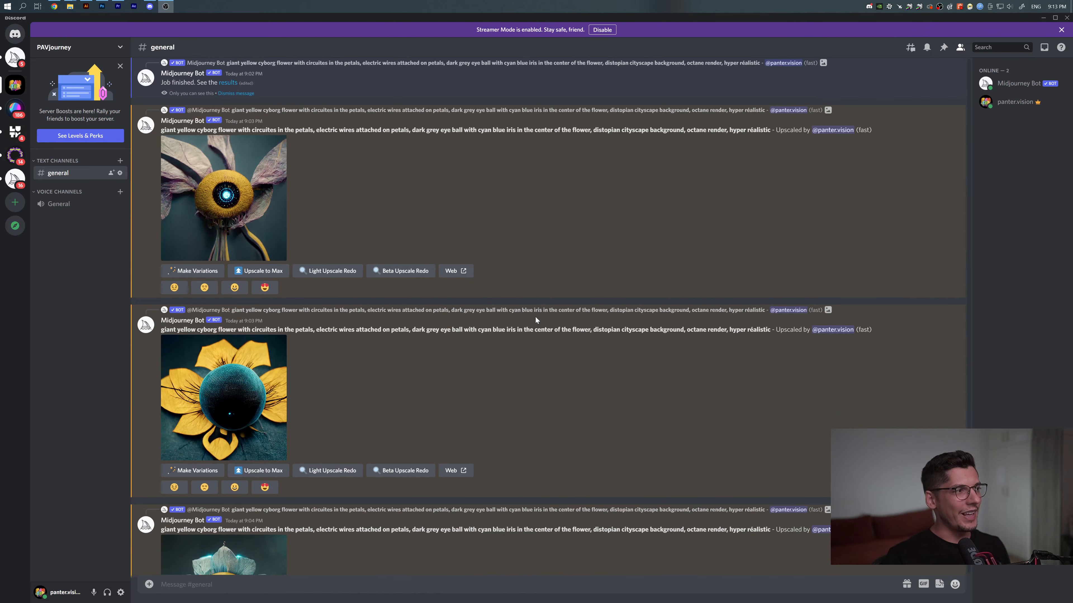
Enlarge a cyborg flower image for a closer look, then close the preview.
scroll(down, 3)
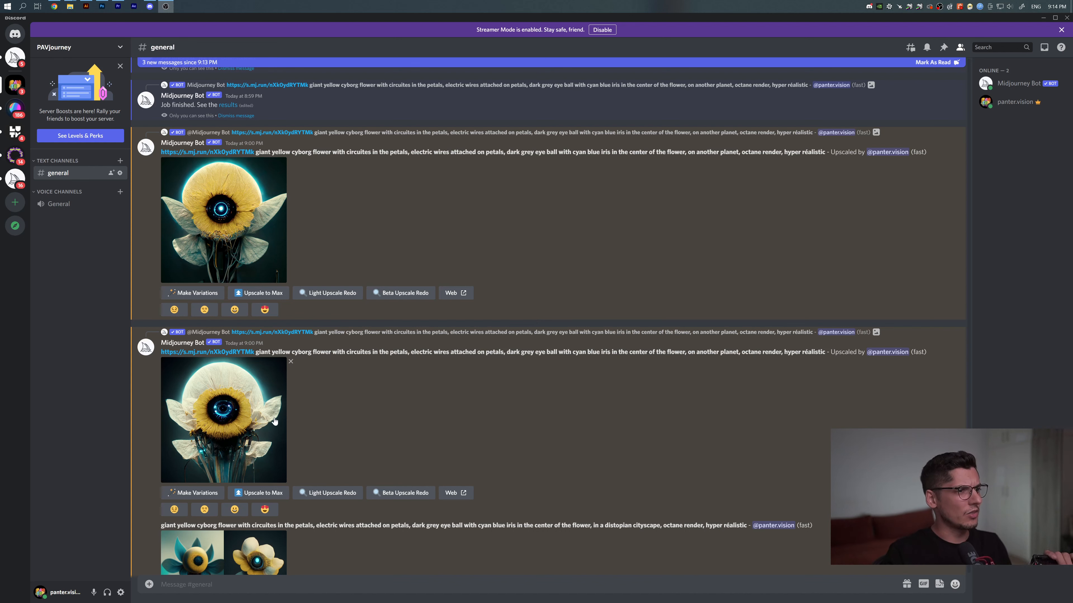
click(223, 421)
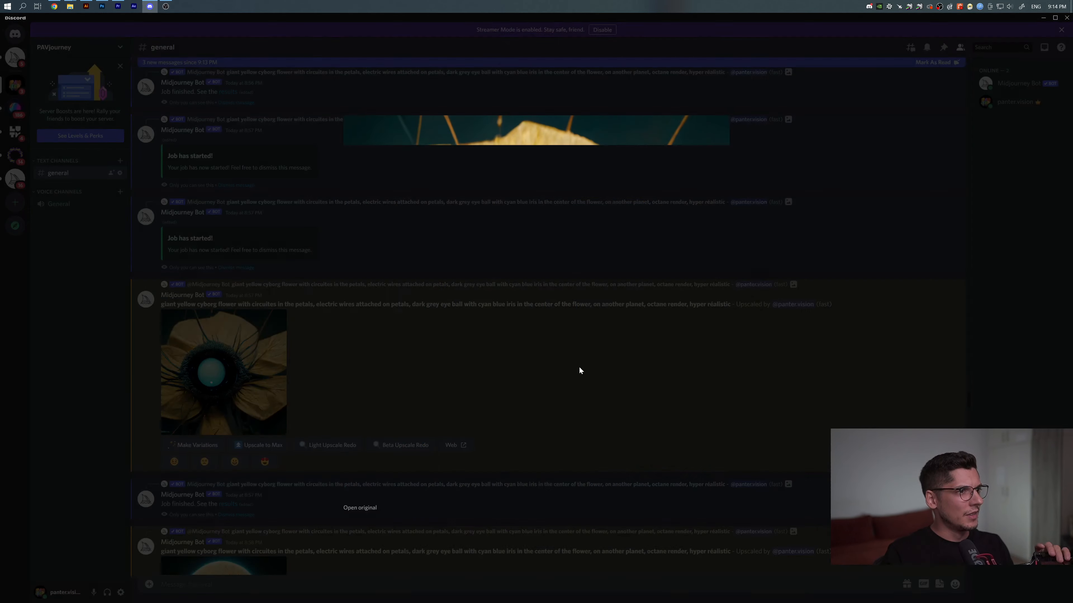
click(223, 372)
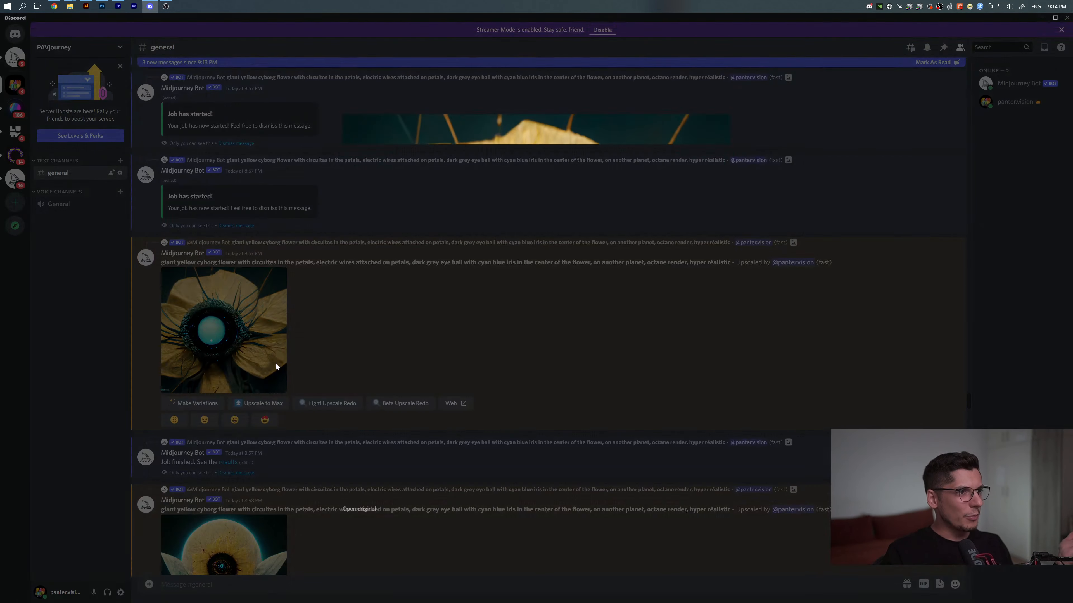
click(223, 332)
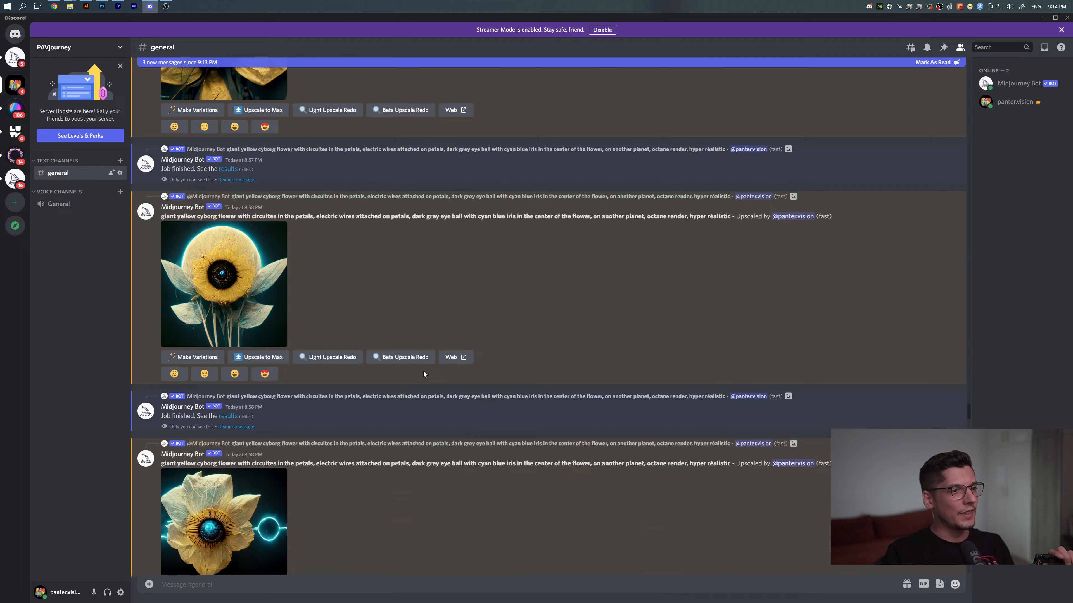
View the flower with glowing blue rings, then enlarge the cyborg flower in the city.
click(223, 523)
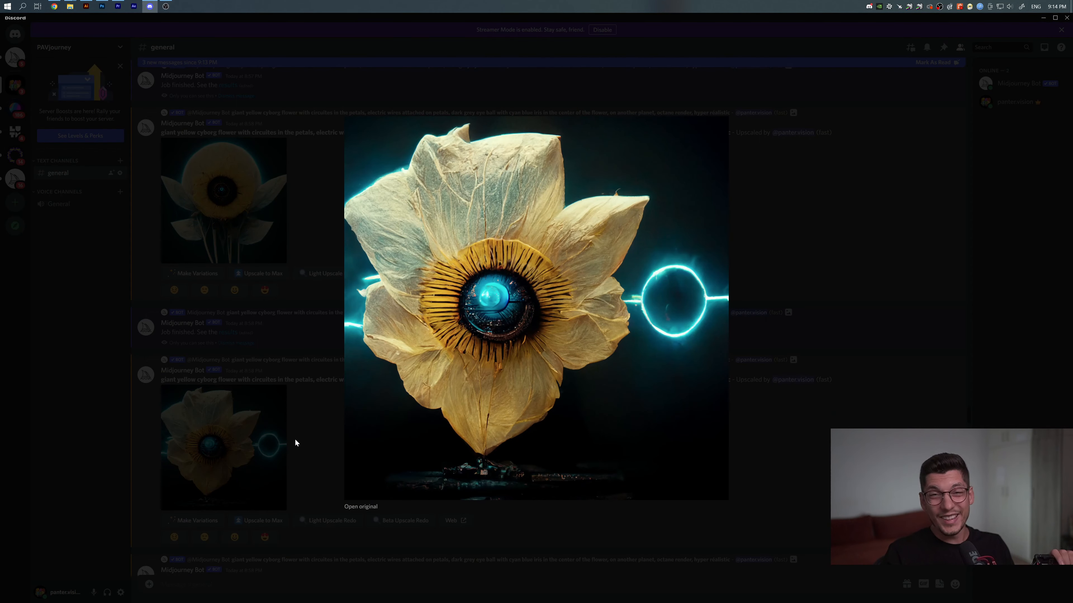
mouse_move(784, 421)
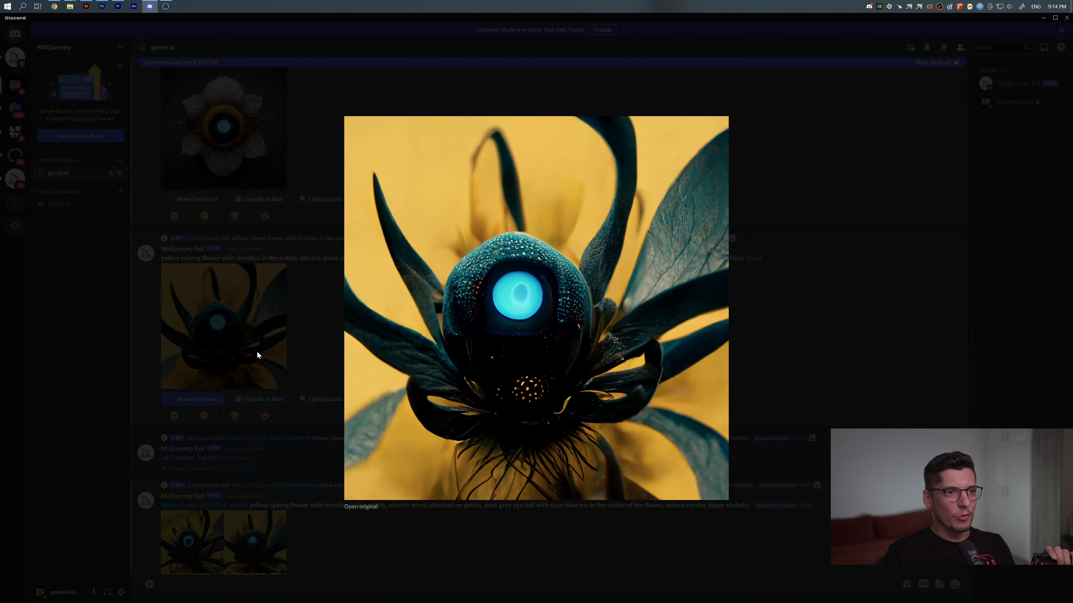
click(765, 335)
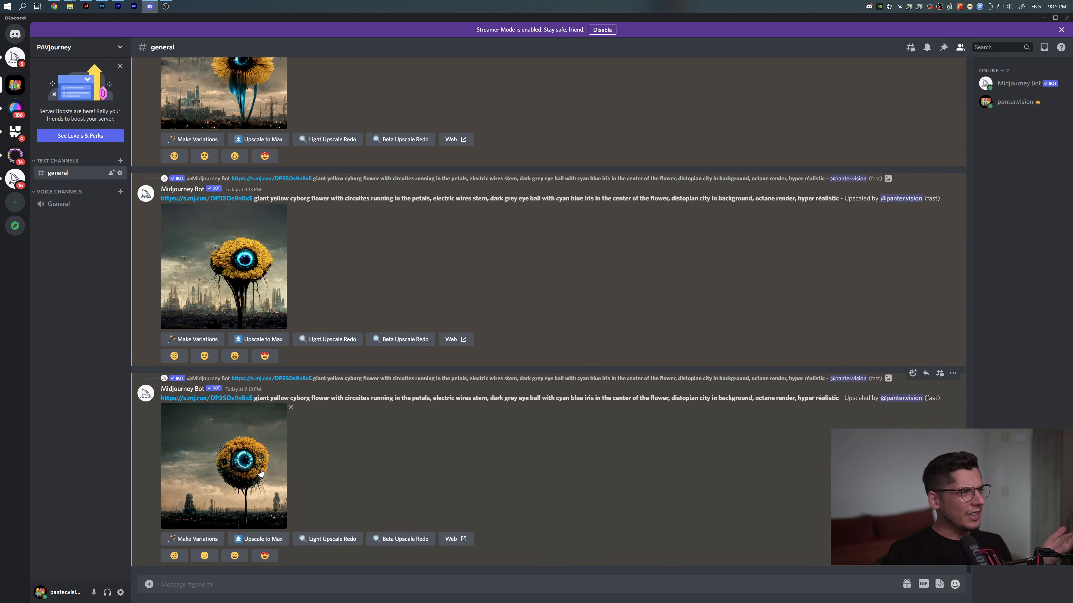
click(223, 467)
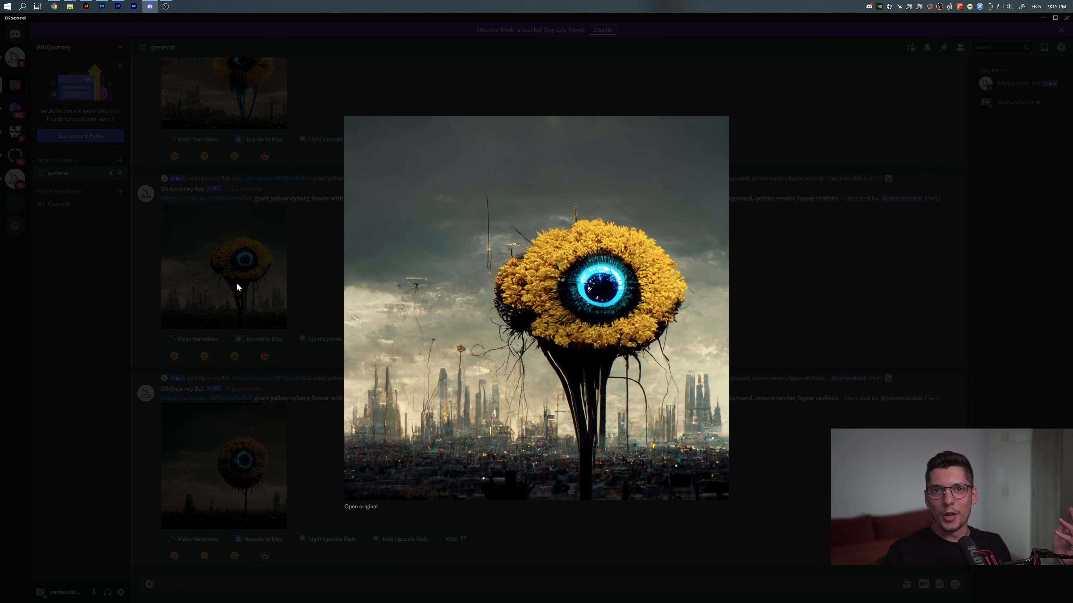
mouse_move(273, 277)
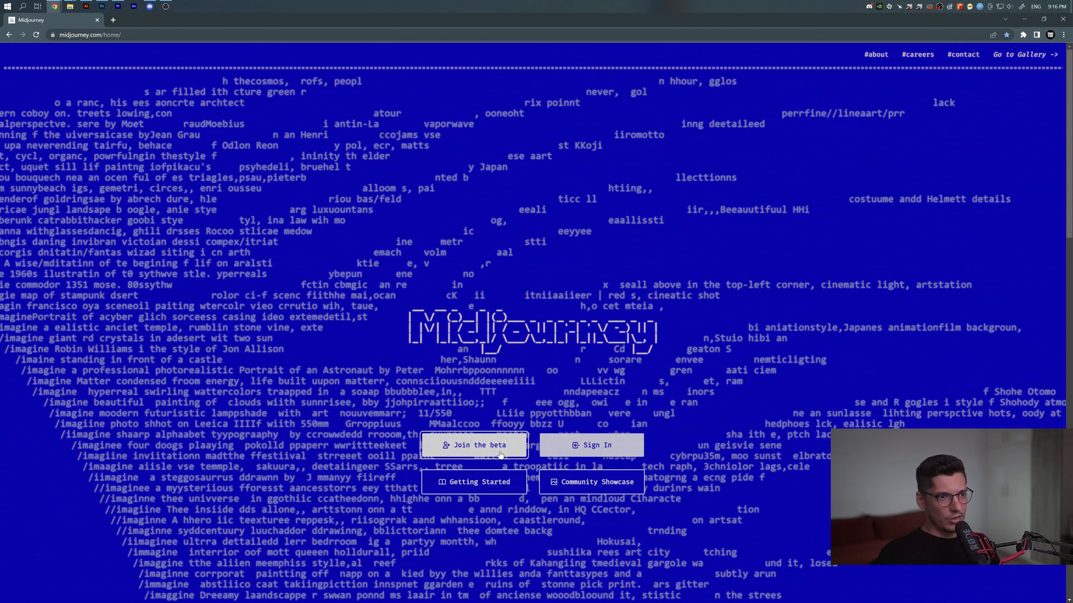
Join the beta, accept the Midjourney server invite and continue to the Discord app.
click(474, 445)
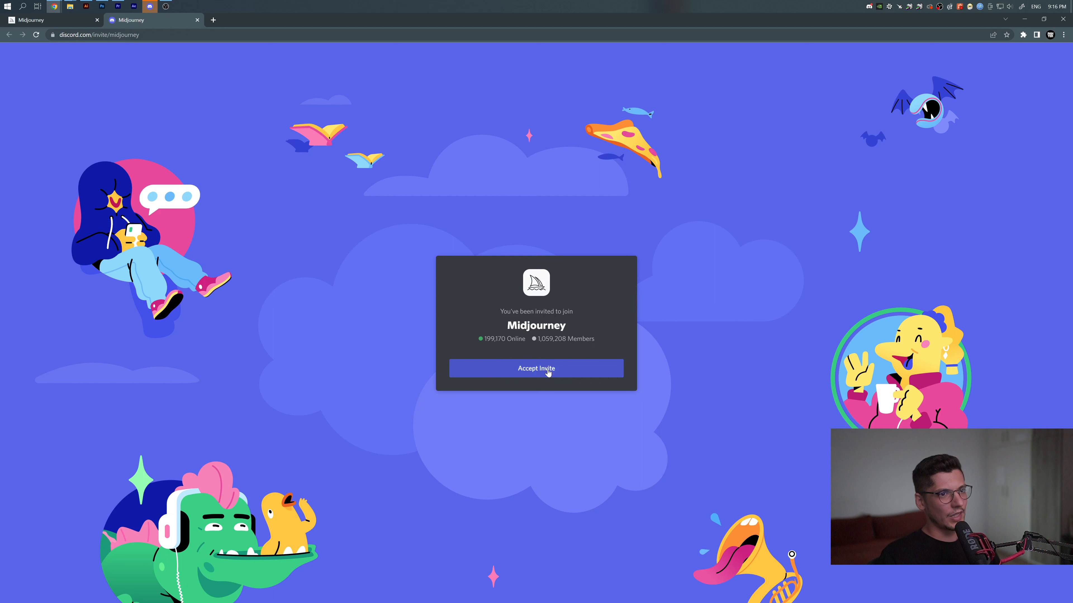
click(536, 369)
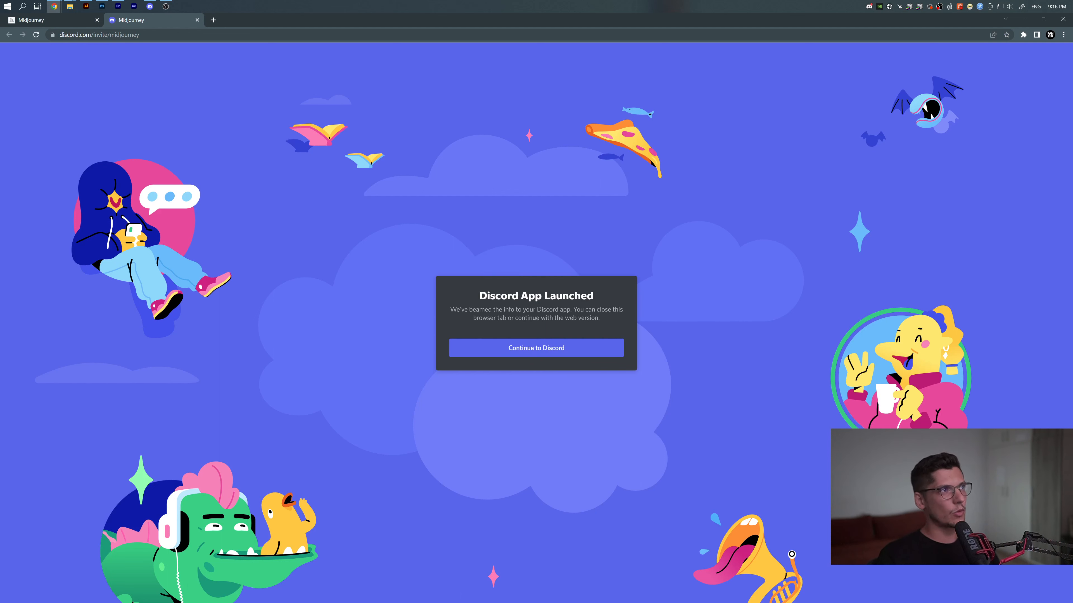
click(536, 347)
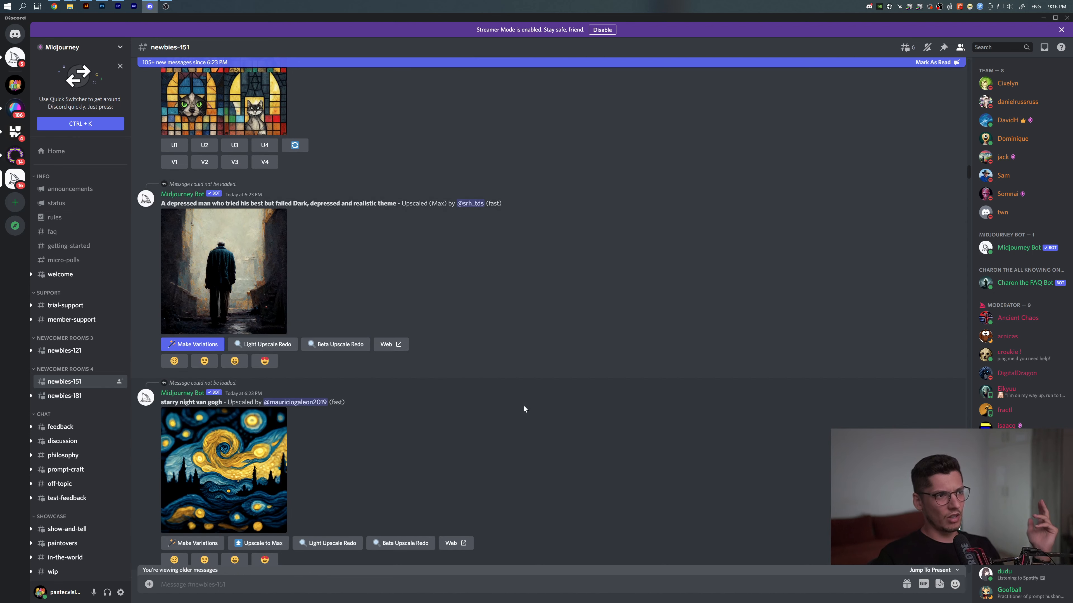
Submit /imagine with the prompt 'pink cute dog with blue flashing eyes robot' in #newbies-151.
scroll(down, 3)
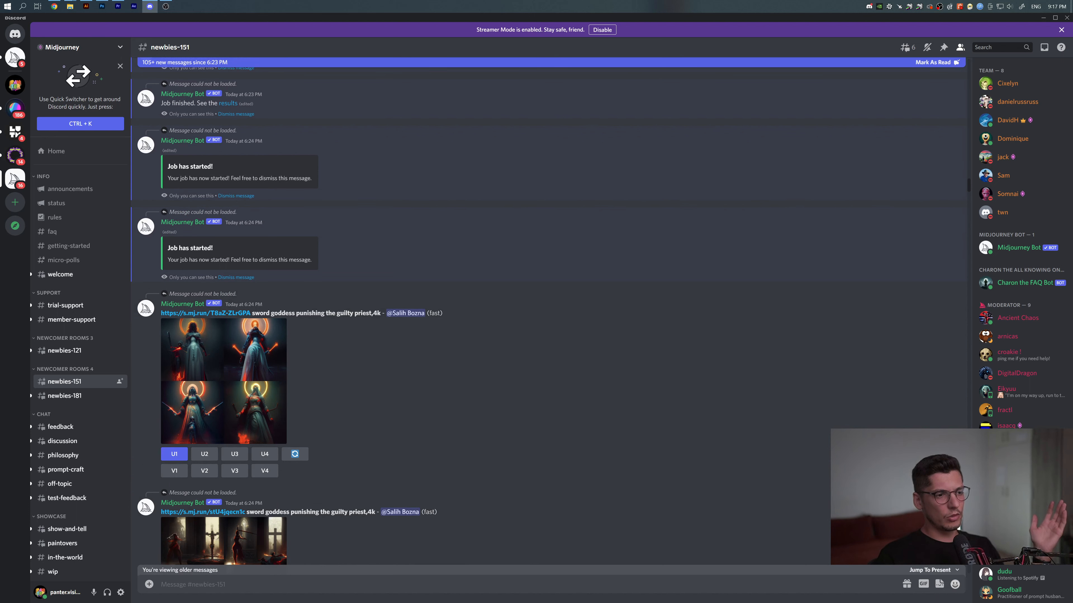
text(/)
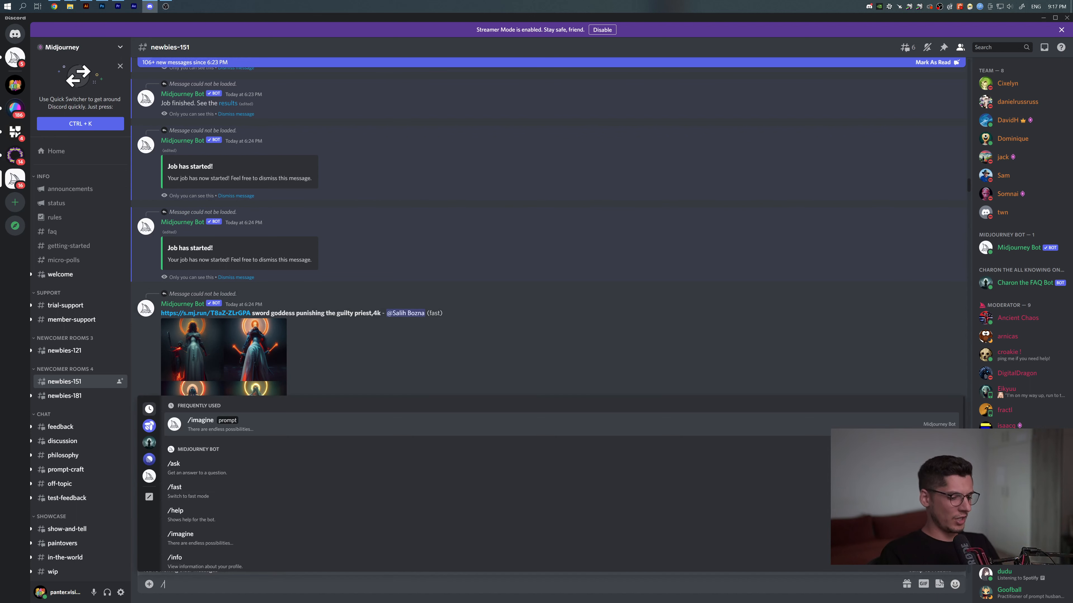
text(imagine)
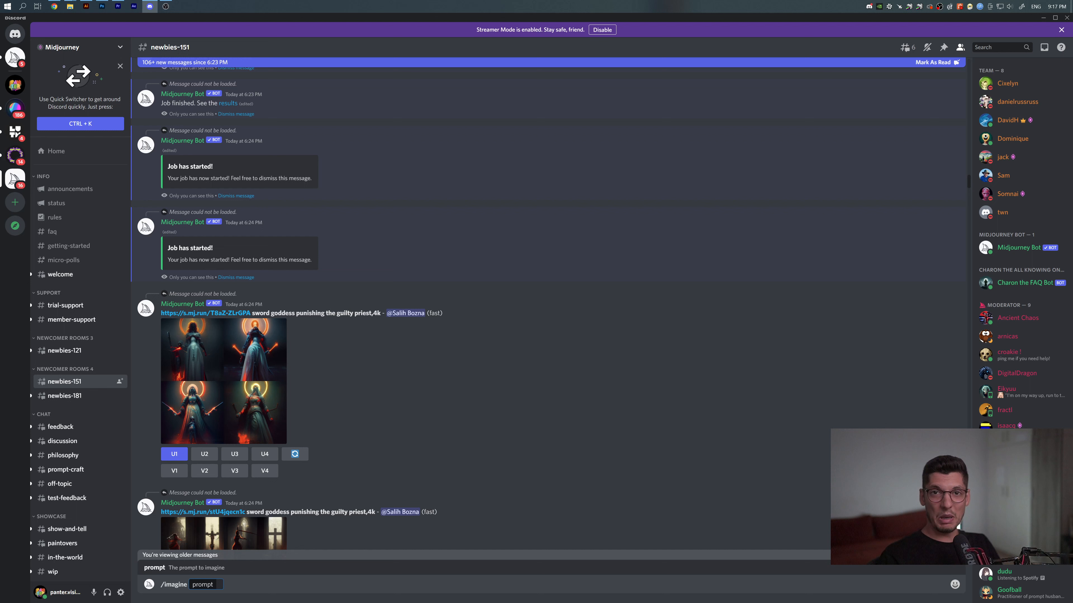
text(pink)
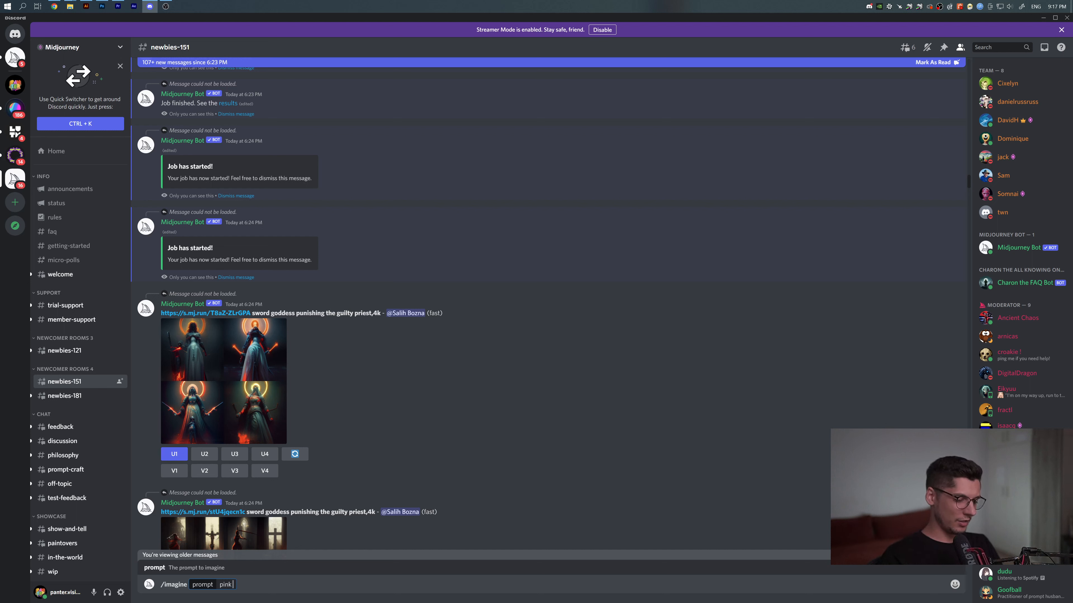
text(cute)
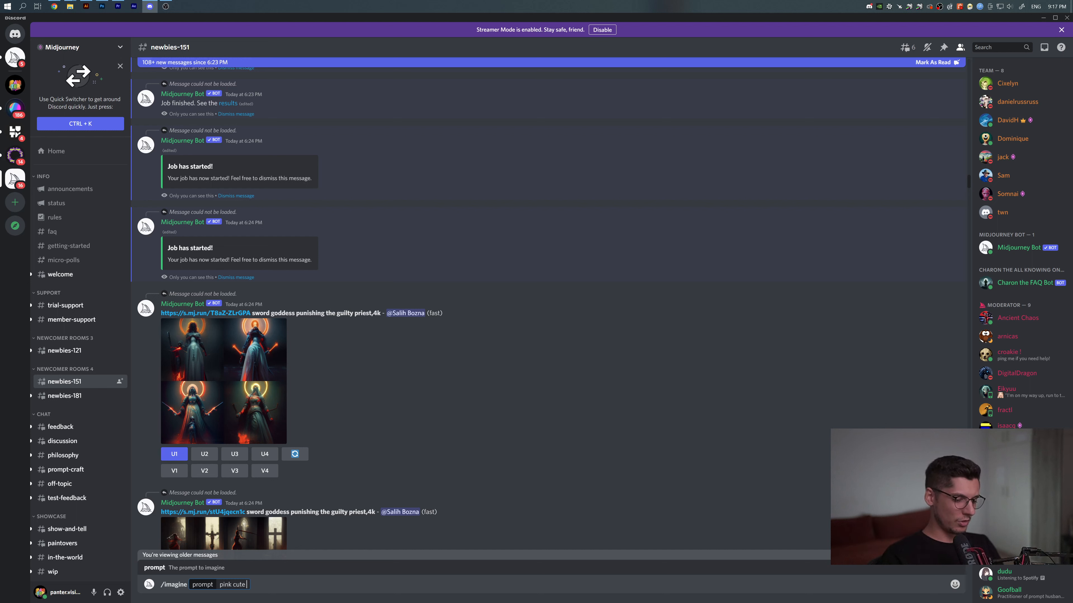
text(dog)
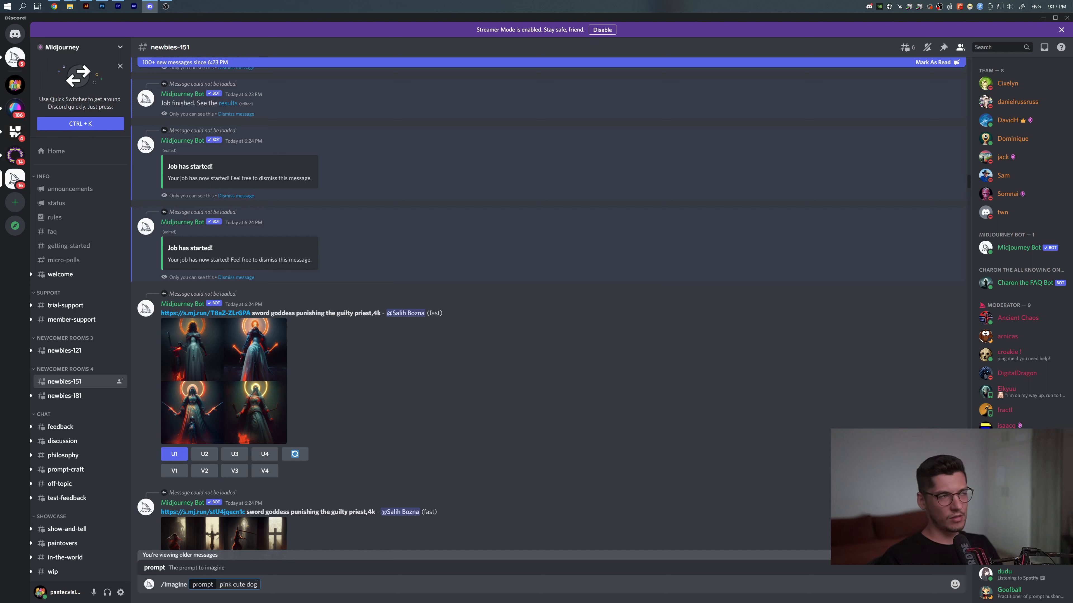
text(w)
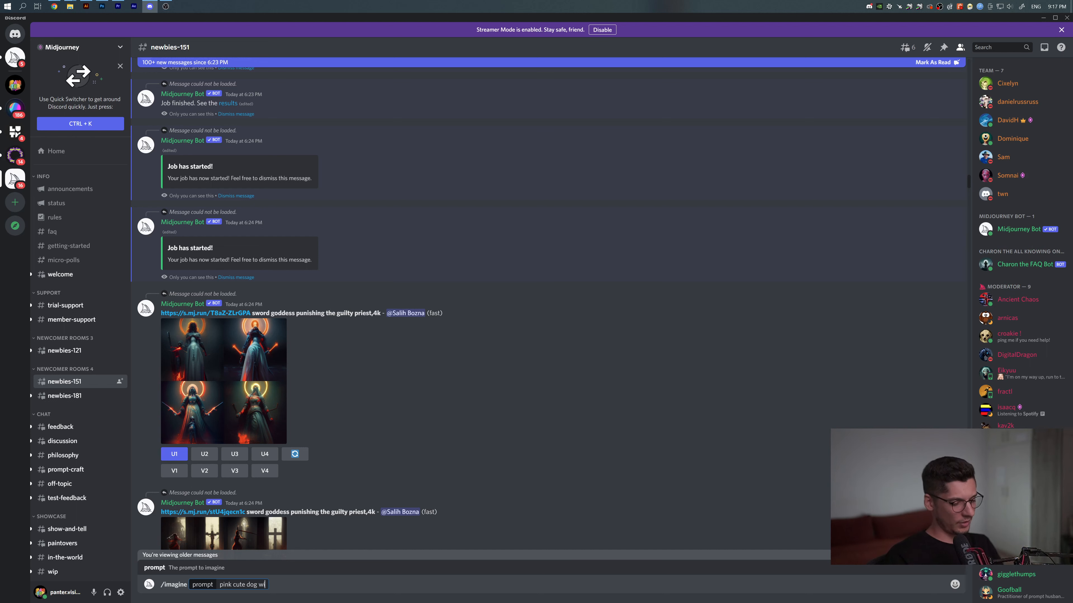
text(ith blue)
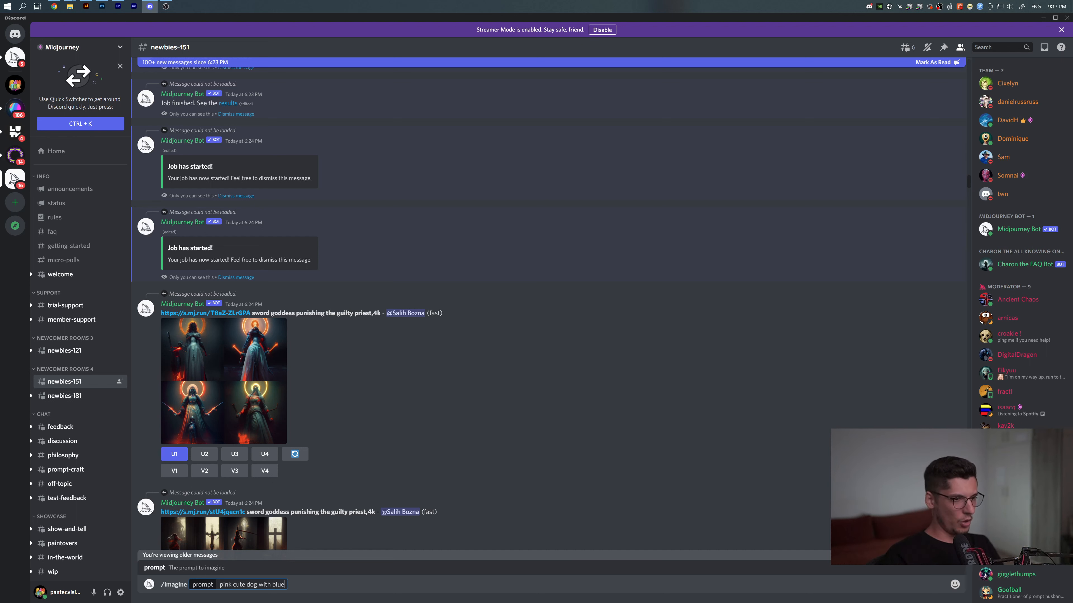
text(flashing)
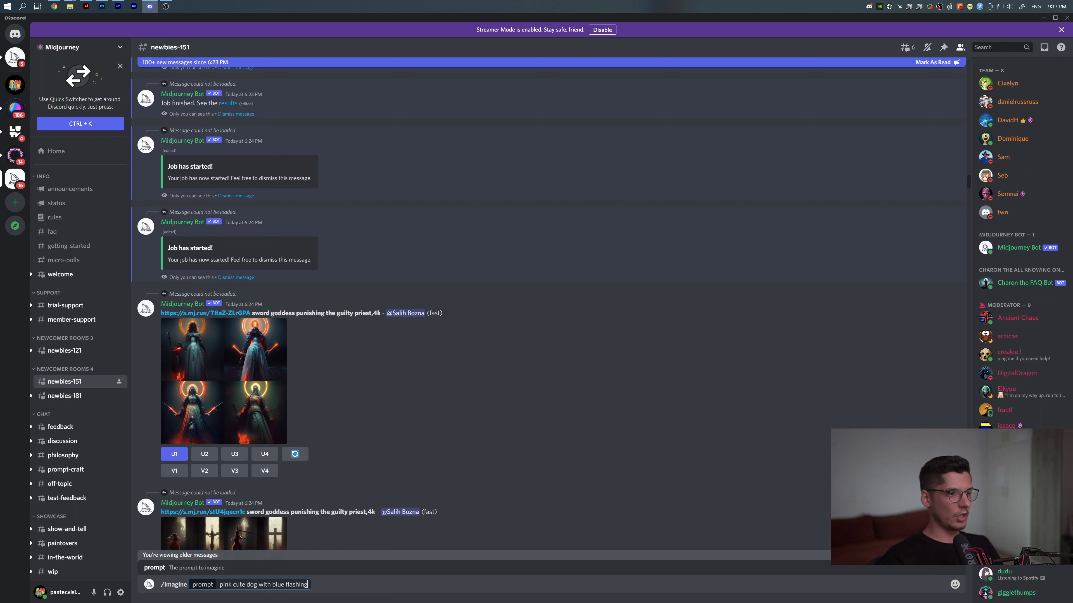
text(eyes)
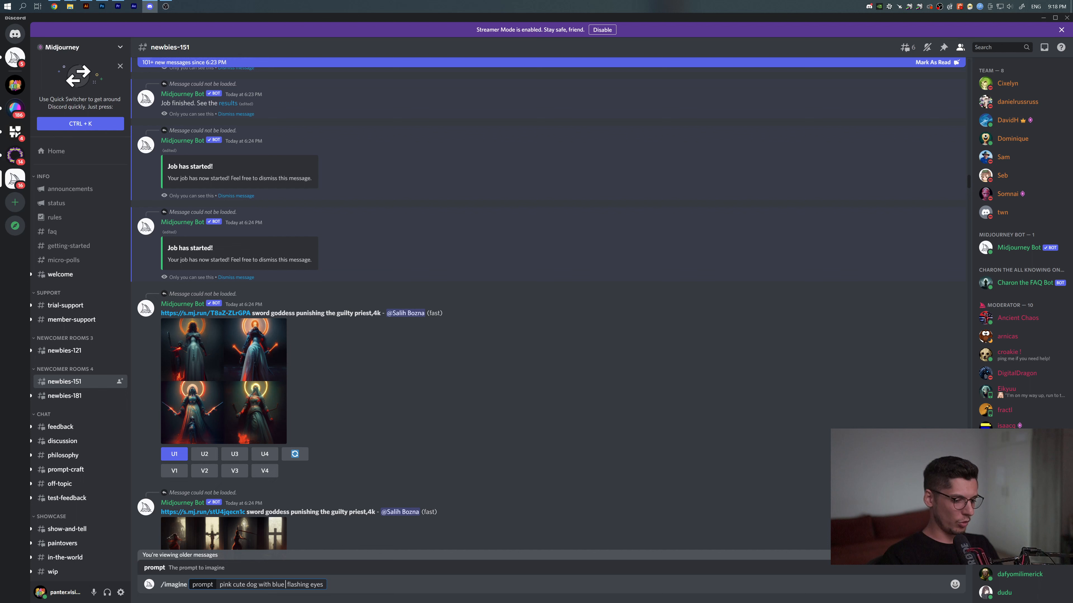
text(robot)
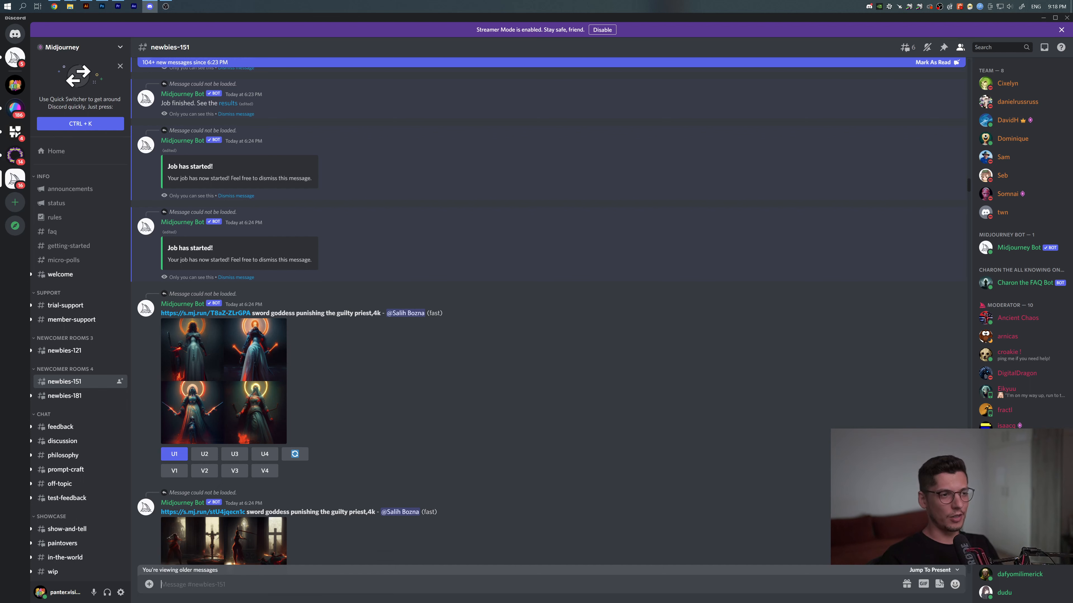
Scroll to your /imagine message and wait for the dog grid to reach 100%.
scroll(down, 3)
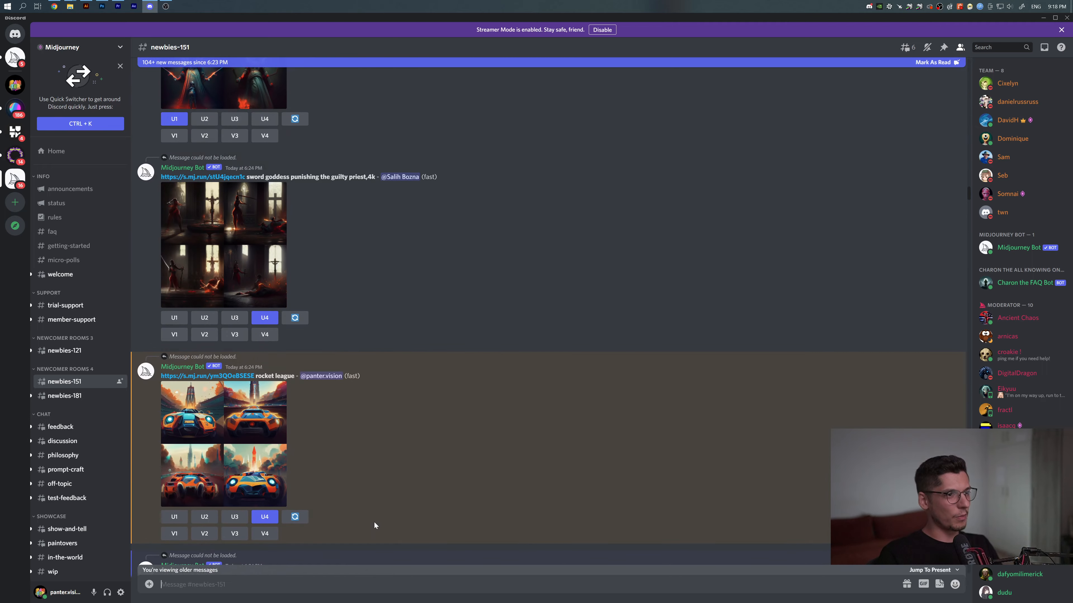
scroll(down, 3)
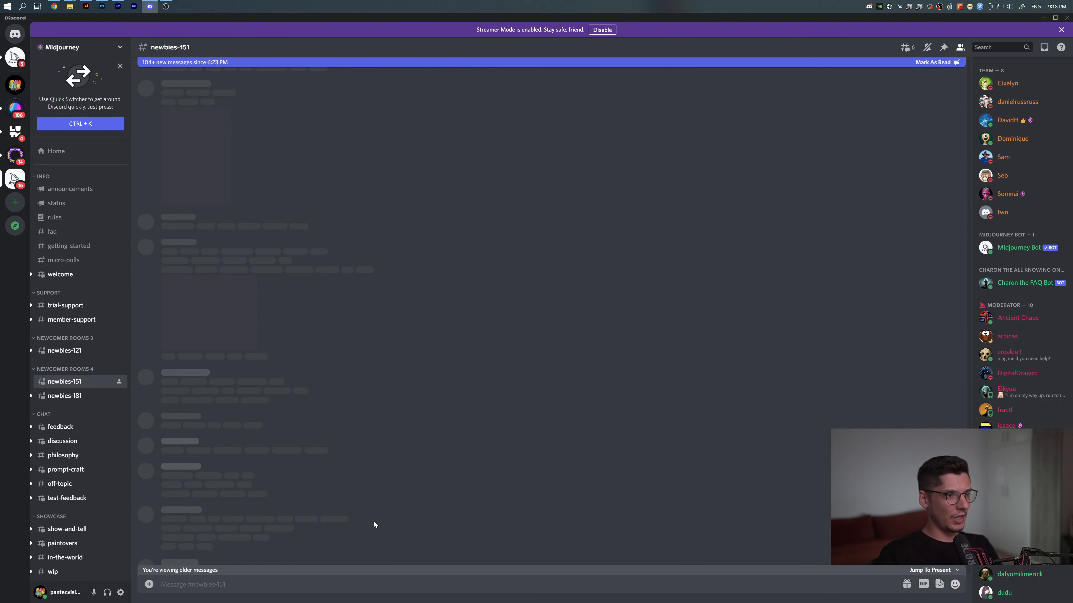
scroll(down, 3)
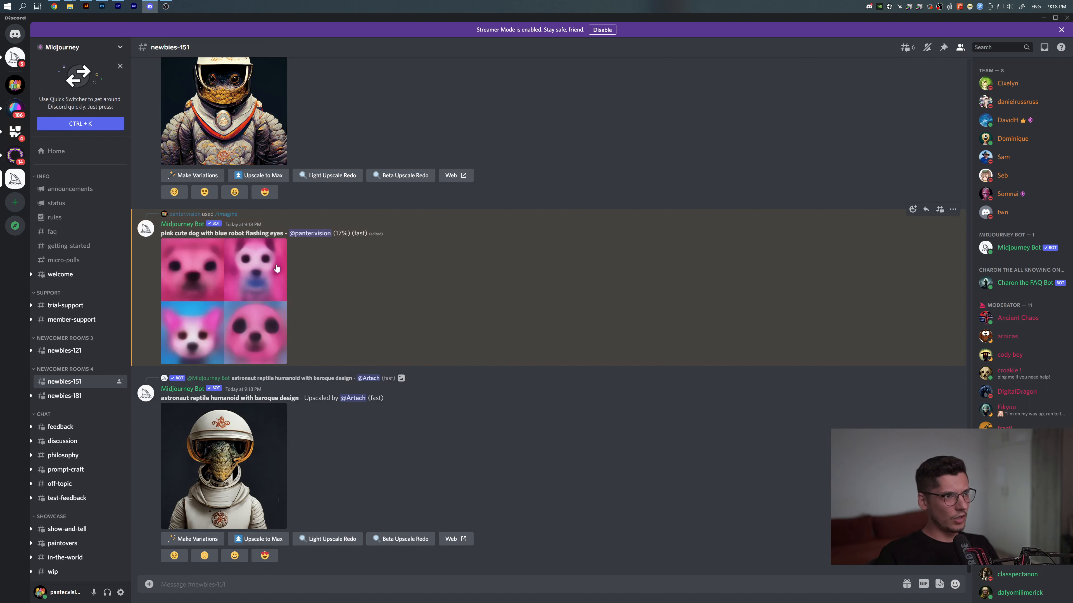
mouse_move(272, 295)
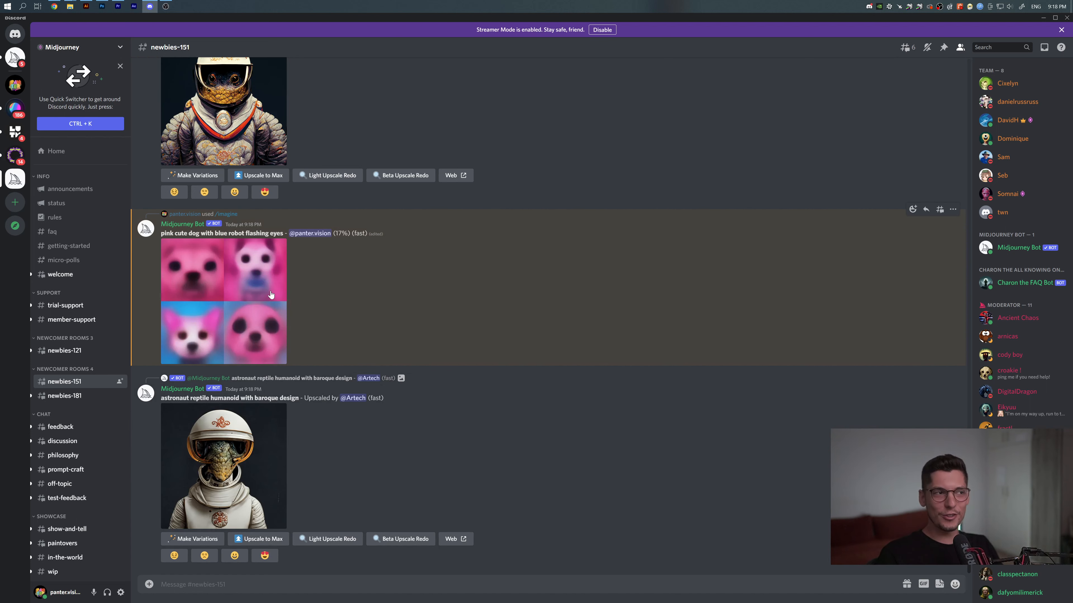
click(223, 466)
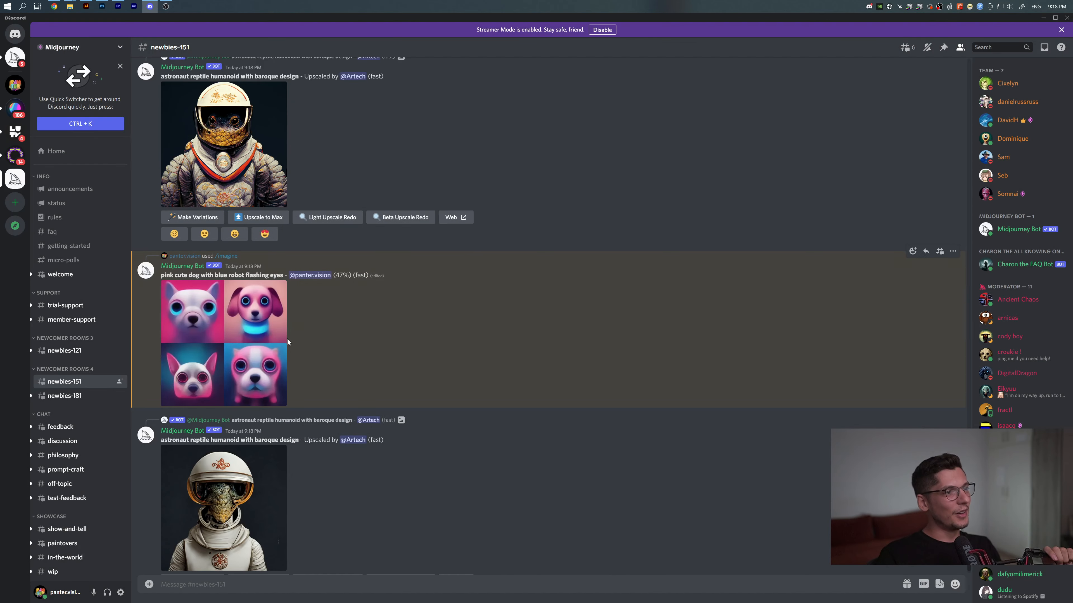
click(222, 336)
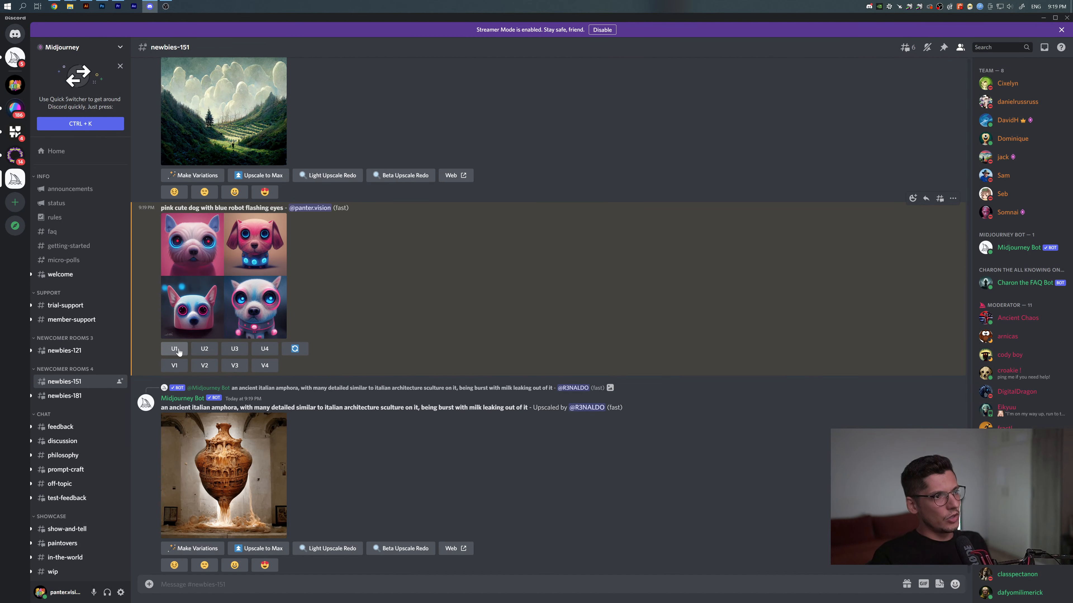
Request U1 and U2 upscales of the dog grid, then V2 variations of image 2.
click(173, 349)
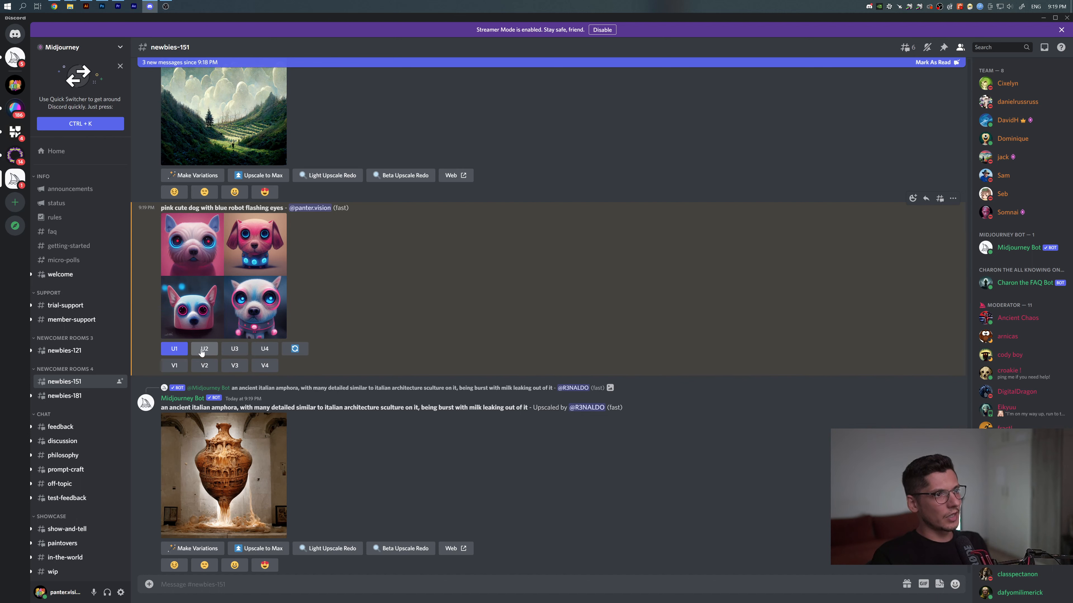
click(204, 348)
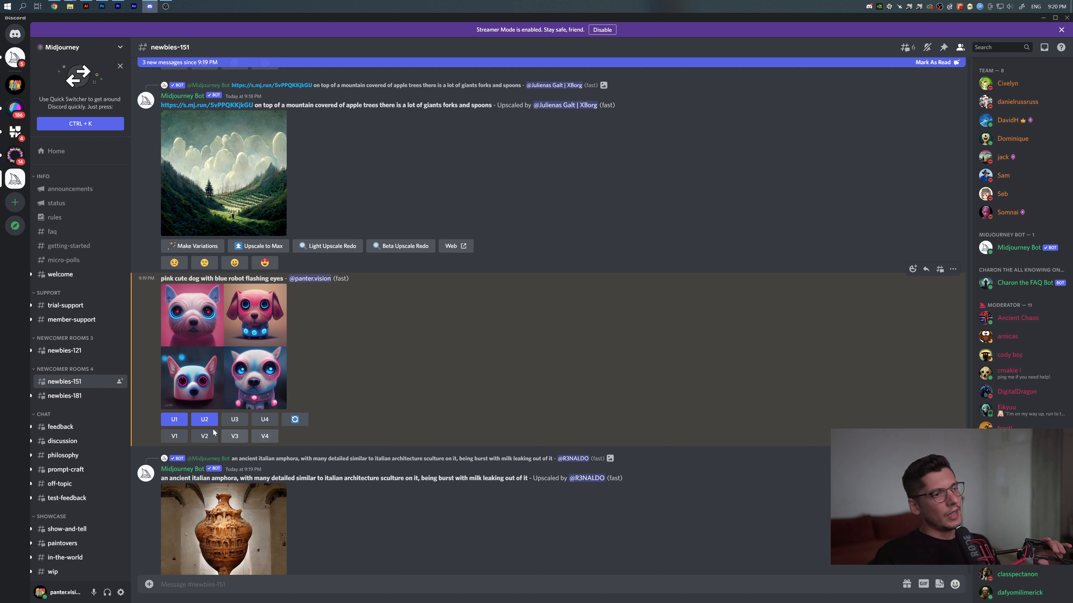
mouse_move(286, 304)
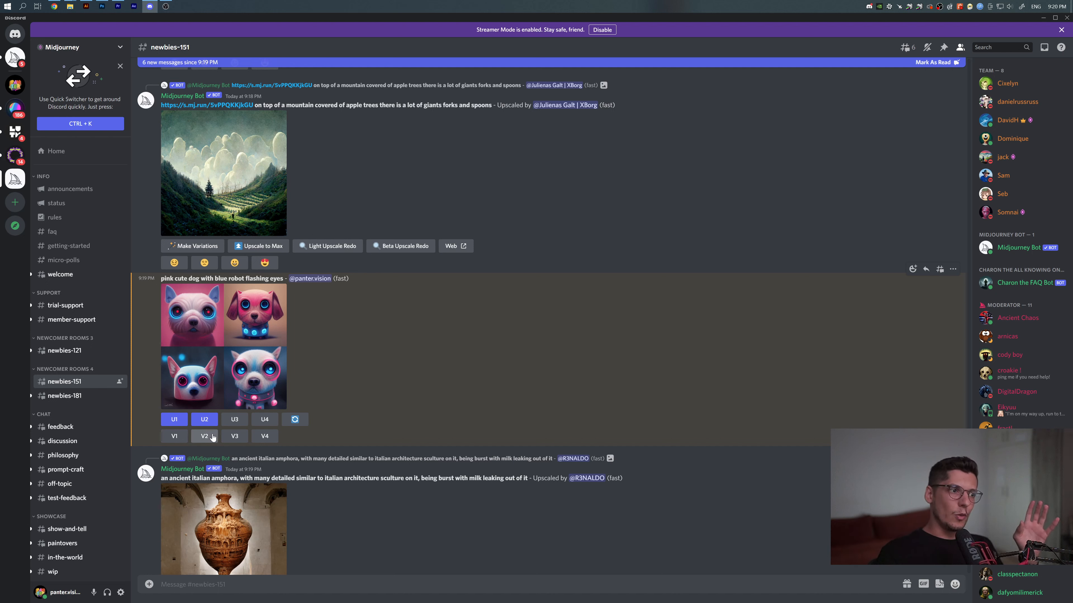
click(204, 436)
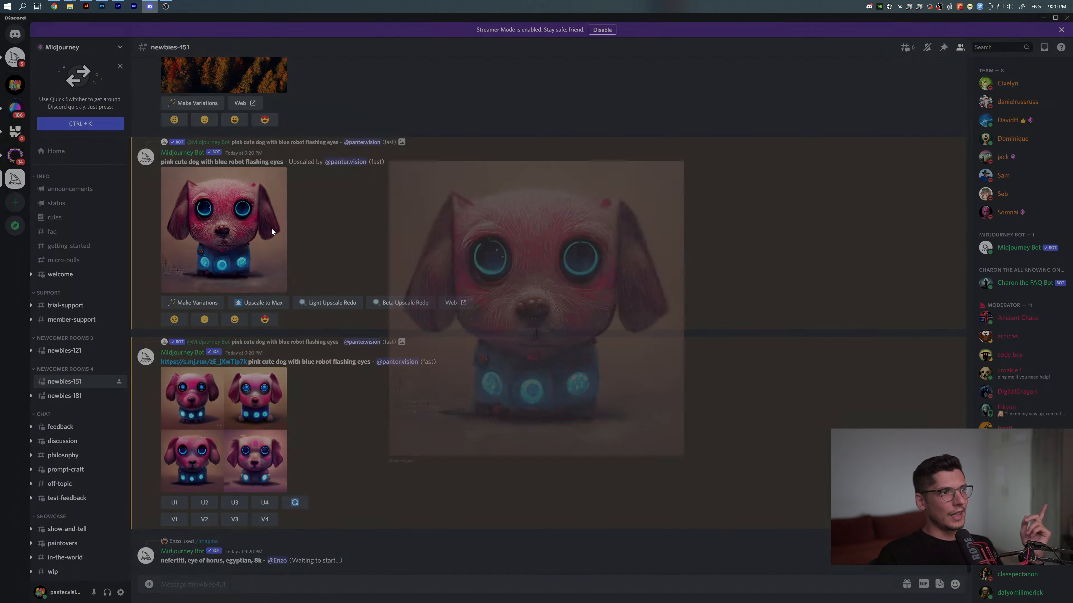
View the upscaled pink robot dog full size, close it and wait for the next job to finish.
click(535, 232)
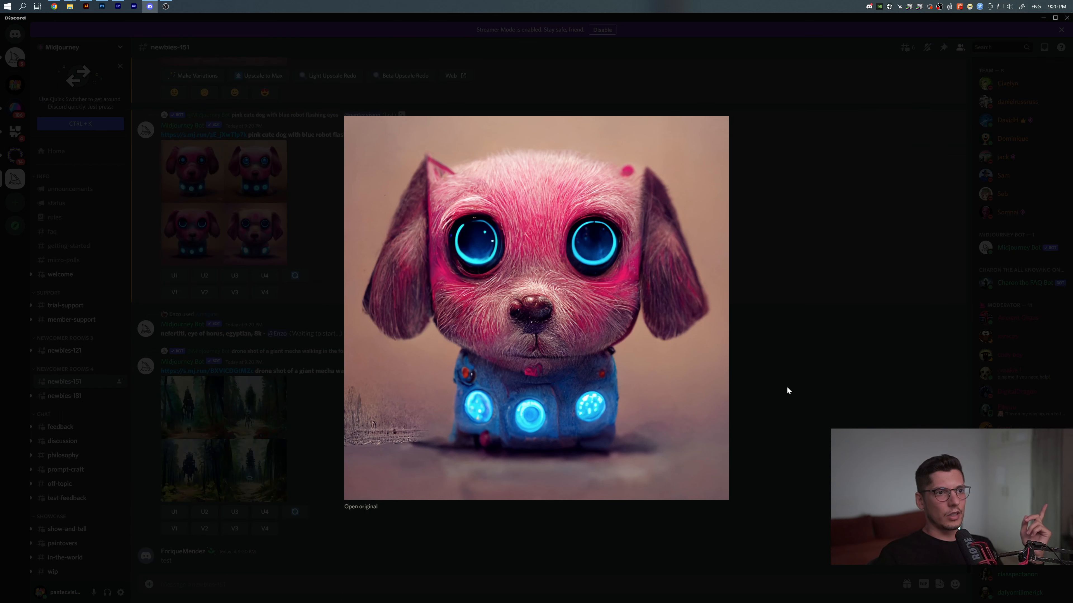
scroll(down, 3)
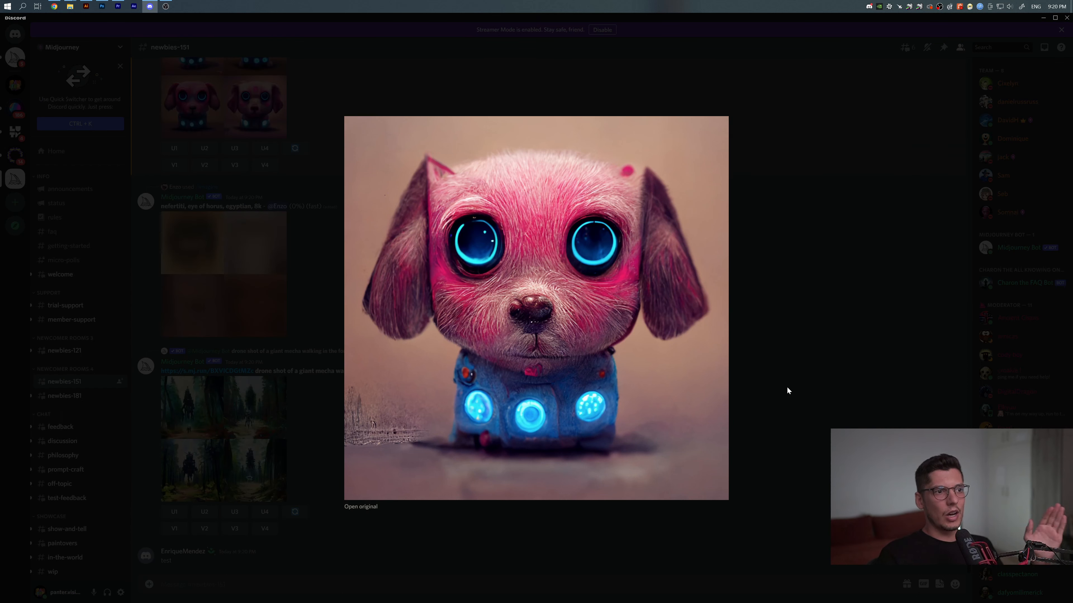
mouse_move(405, 457)
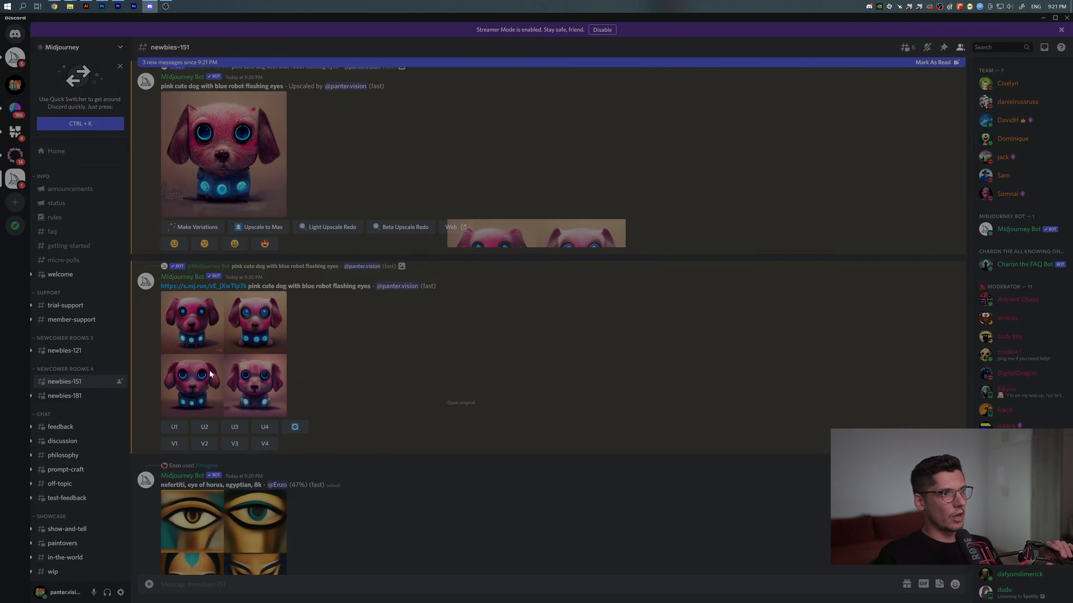
click(223, 359)
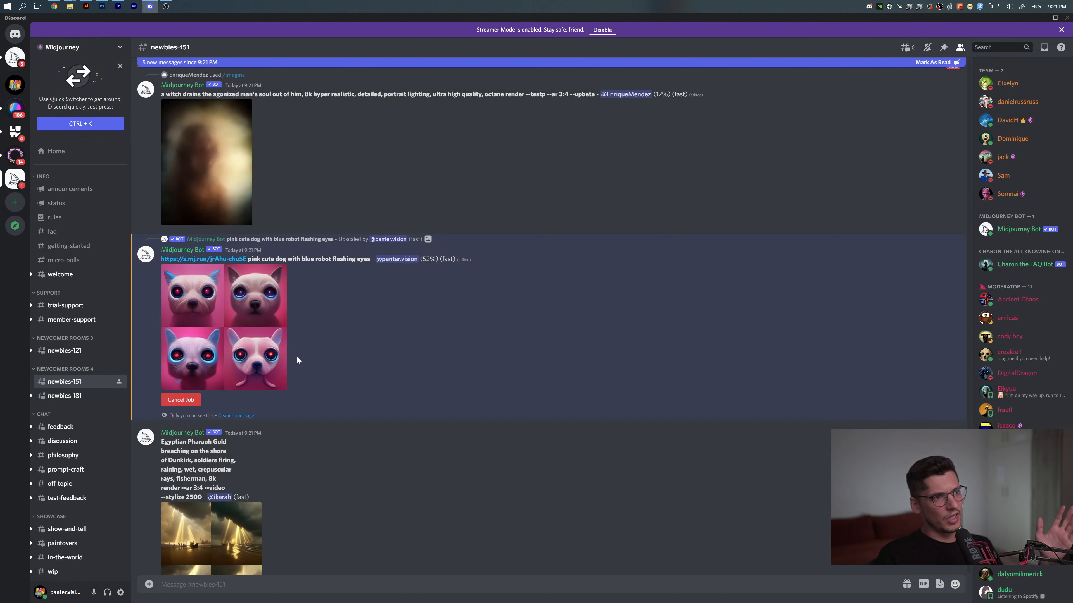
scroll(down, 3)
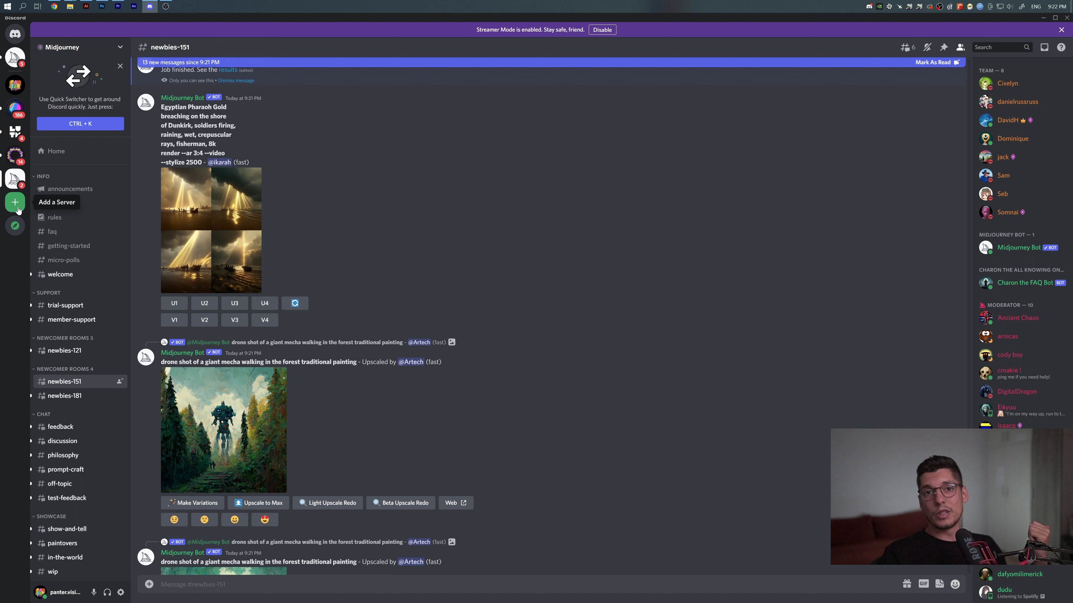
Start Add a Server with Create My Own, skip the audience question and dismiss the setup.
click(15, 201)
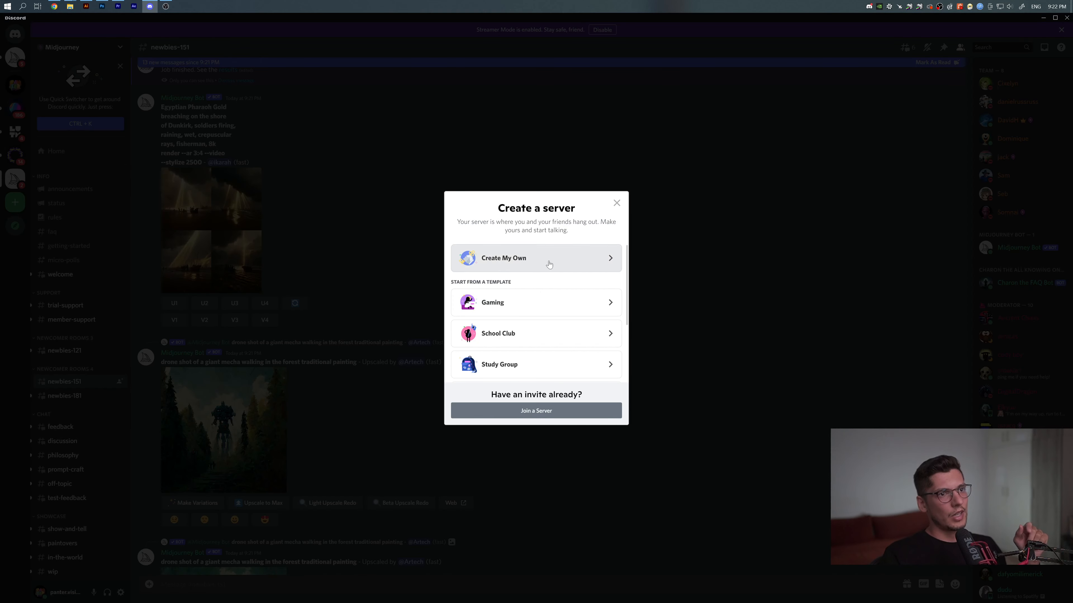
click(536, 258)
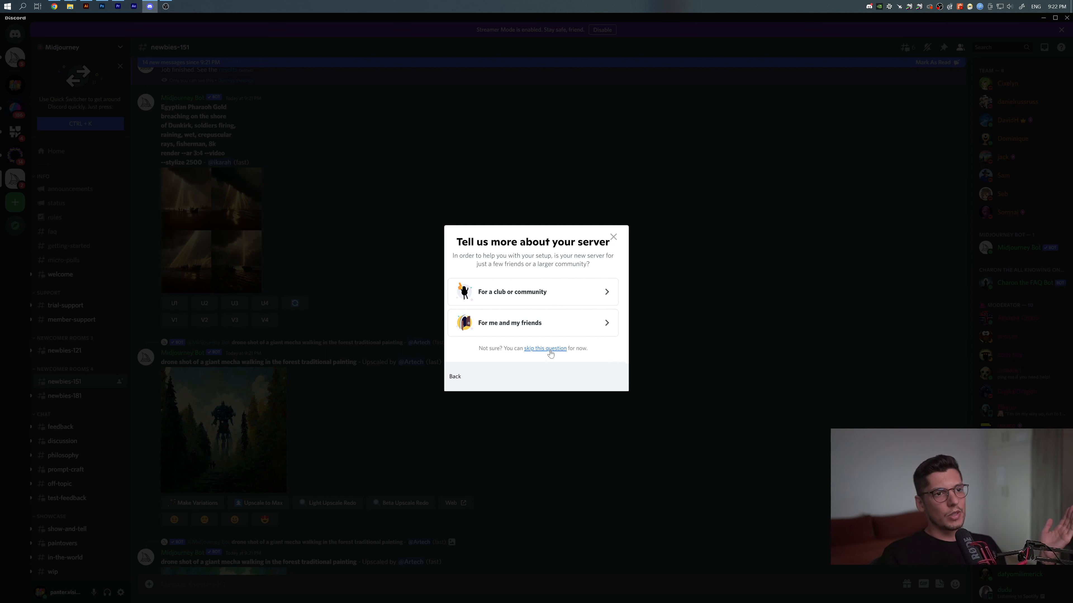
click(533, 322)
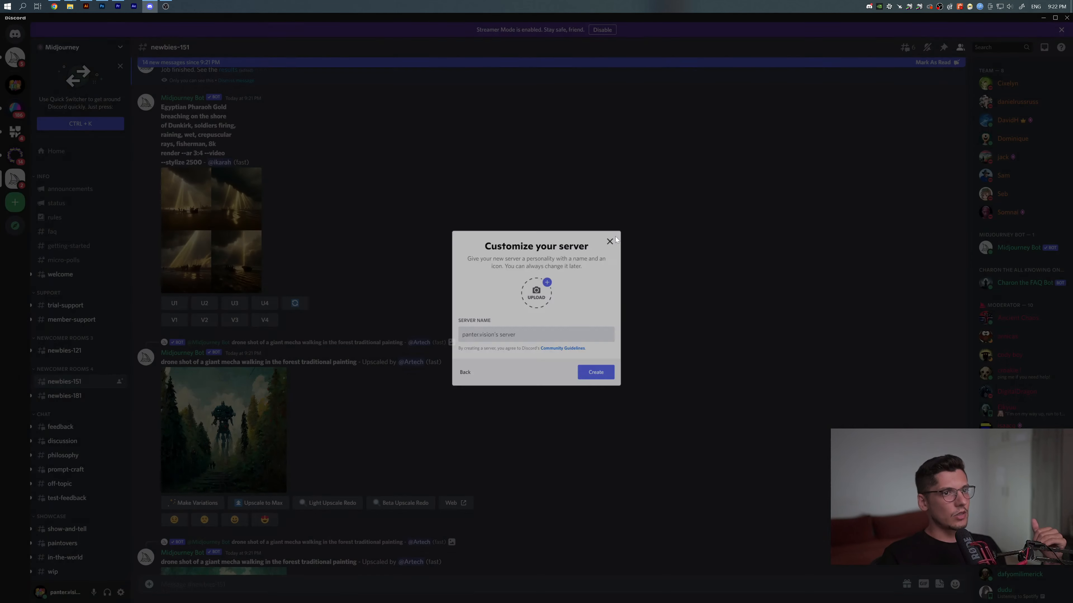
click(609, 242)
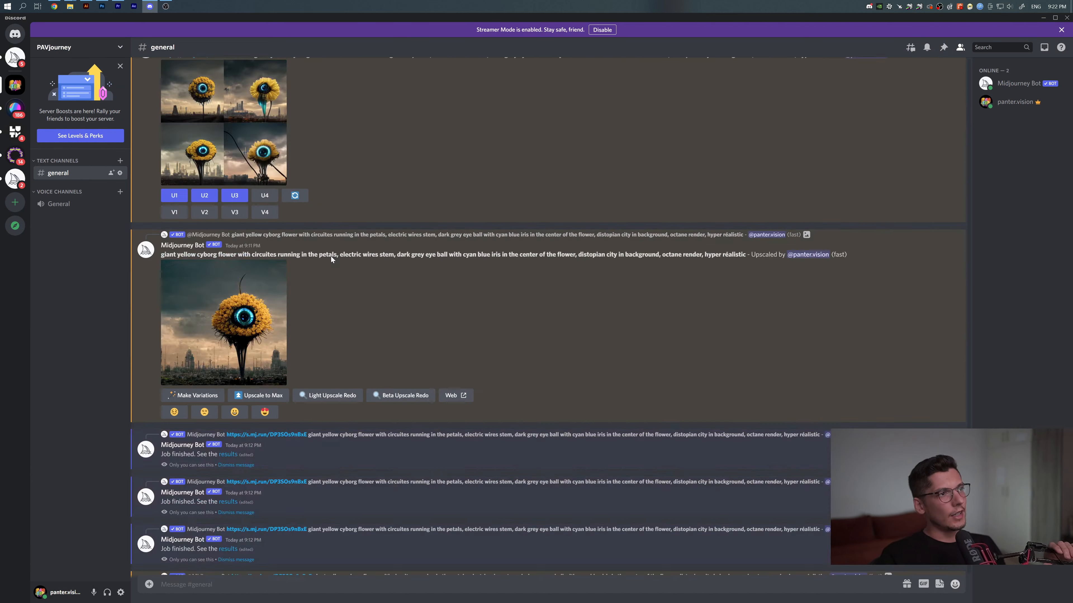
Scroll through the cyborg flower images in the PAVjourney #general channel.
scroll(down, 3)
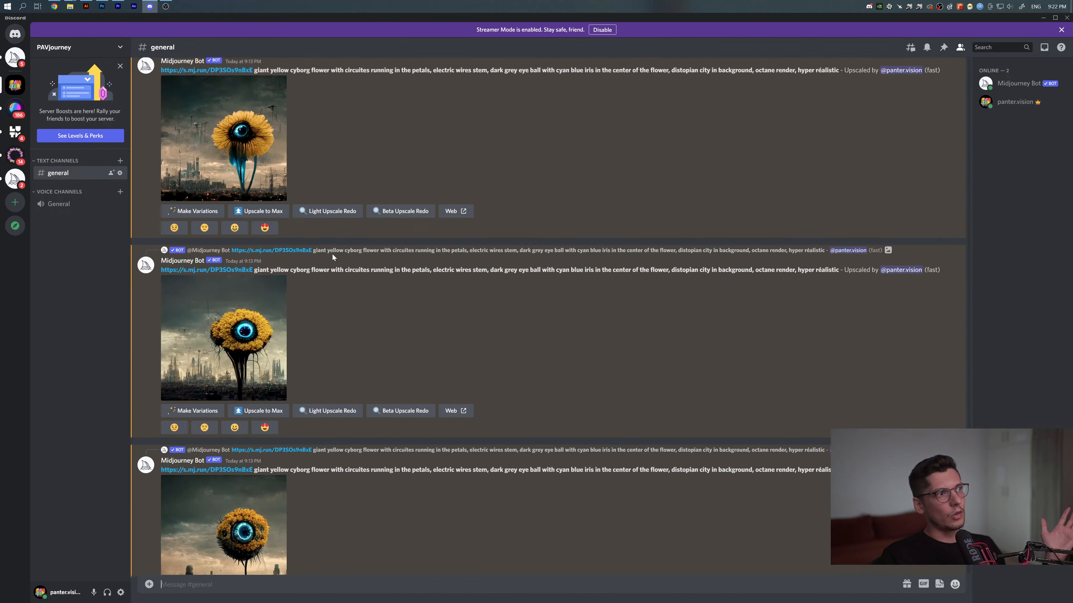
scroll(down, 3)
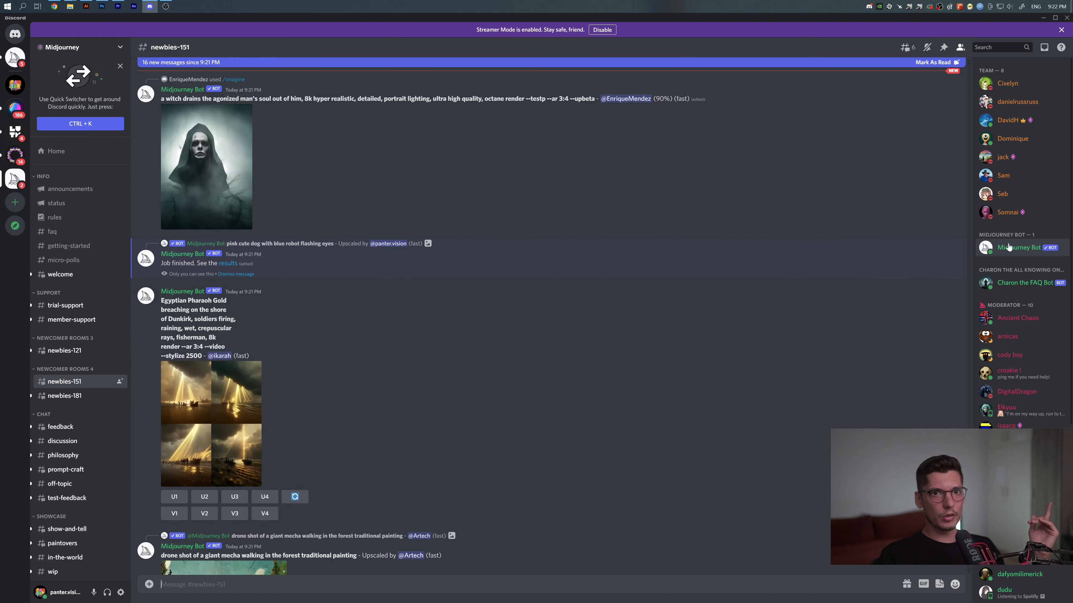
click(1018, 247)
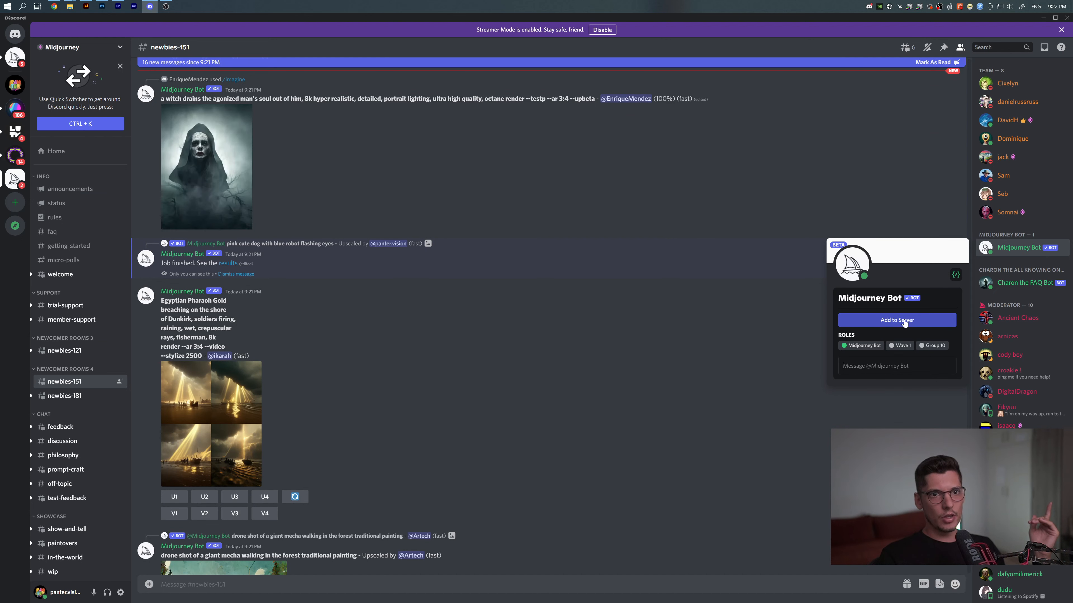
click(897, 321)
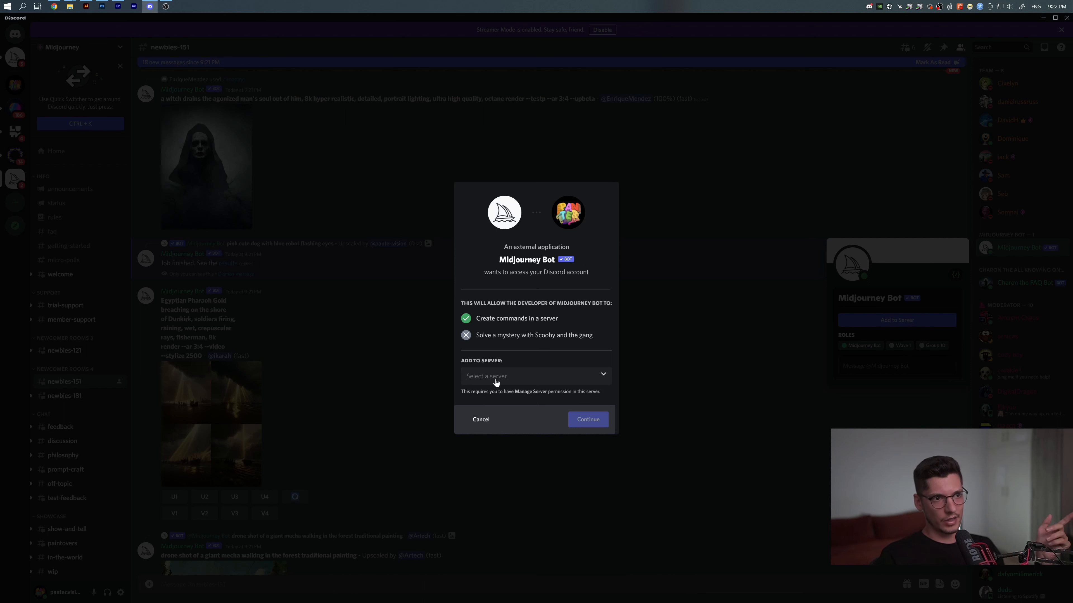
click(535, 375)
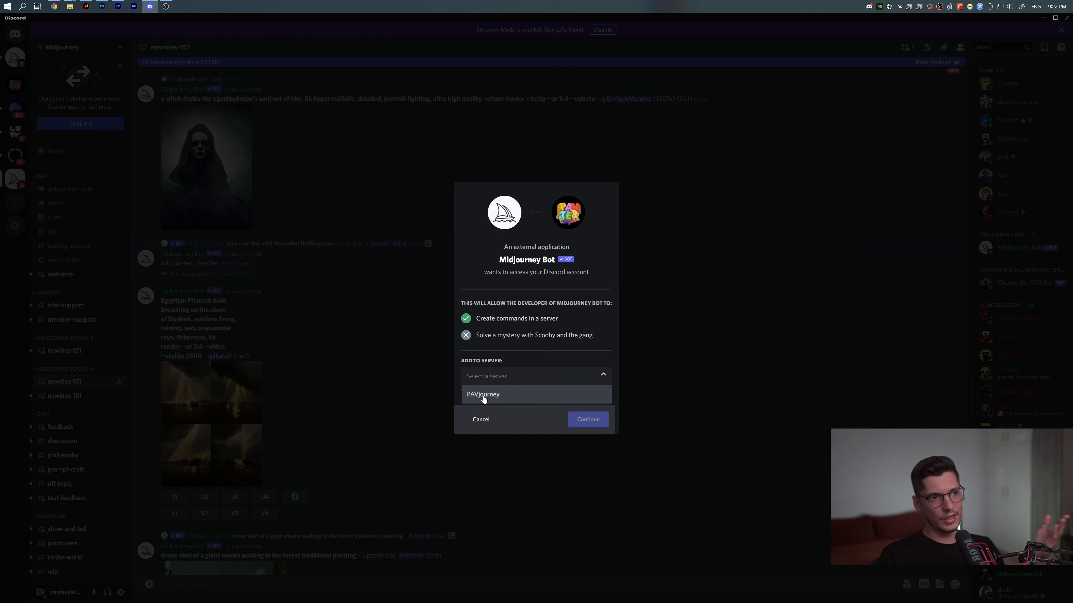
click(483, 394)
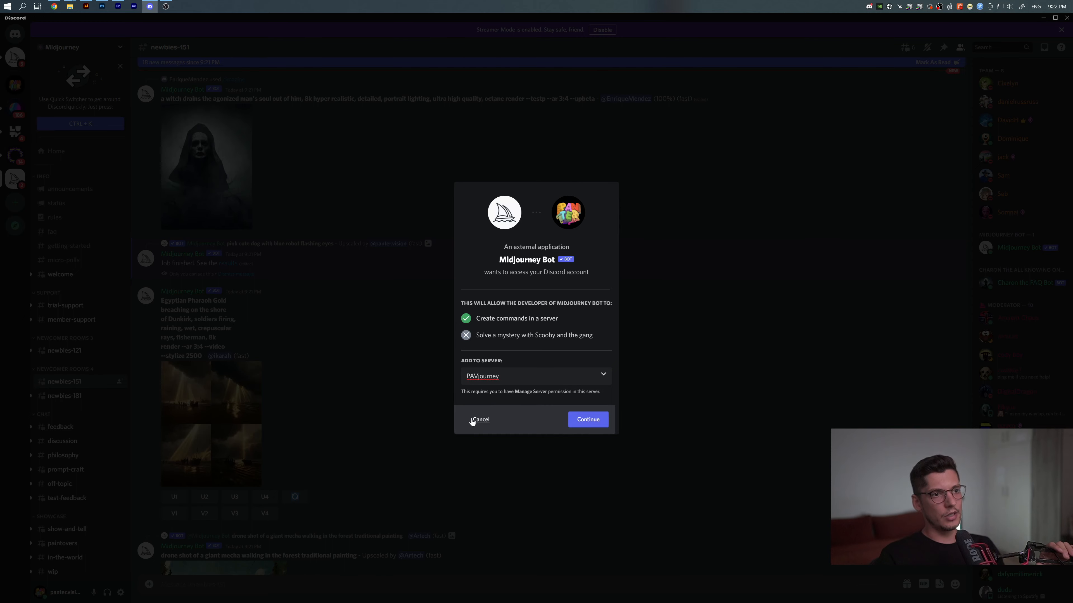
click(481, 420)
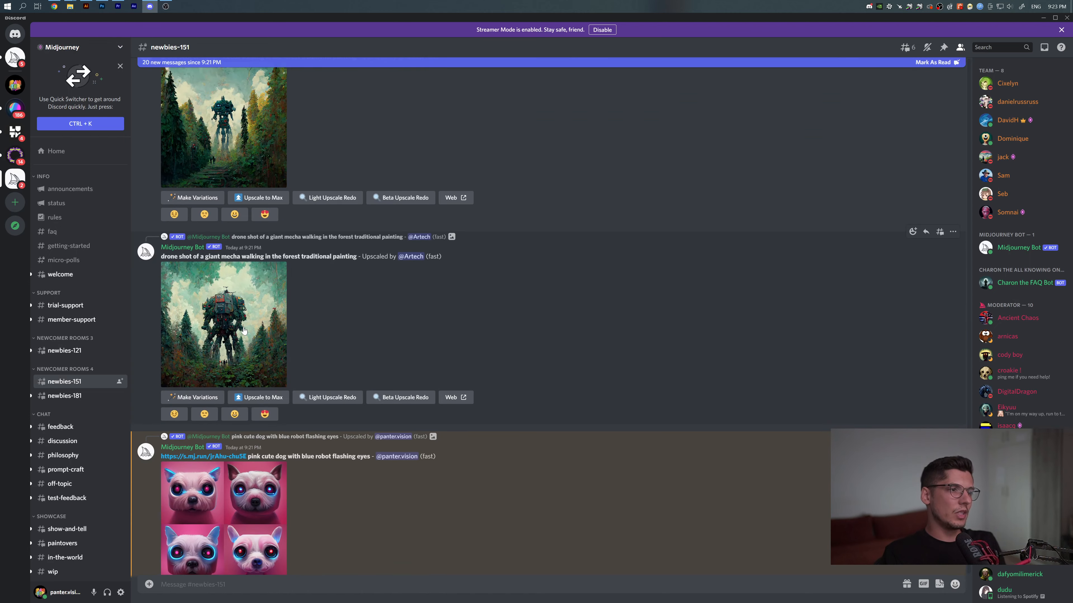
click(223, 325)
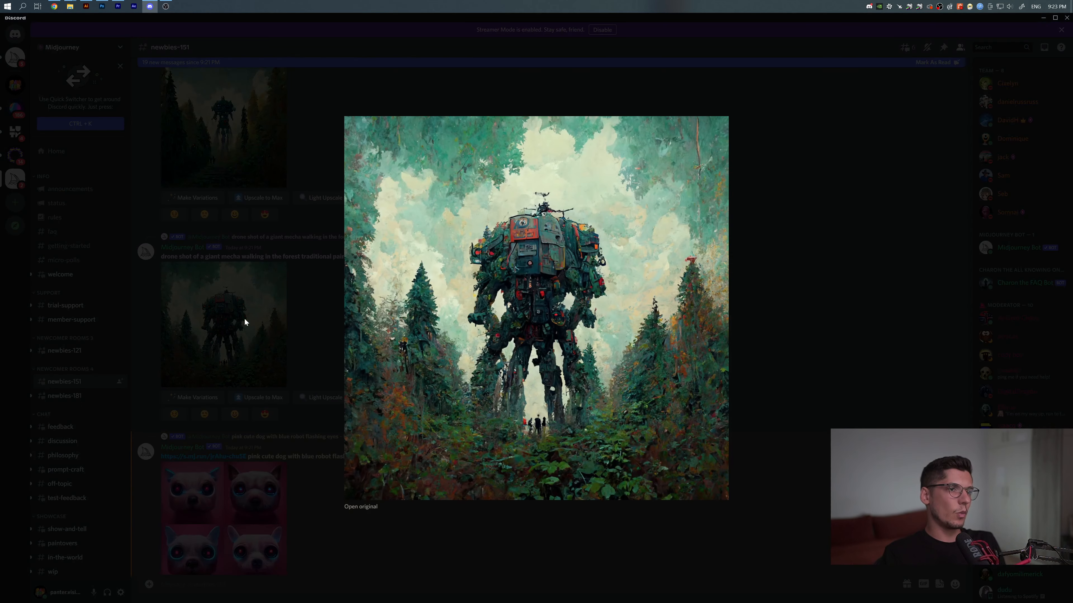
mouse_move(561, 224)
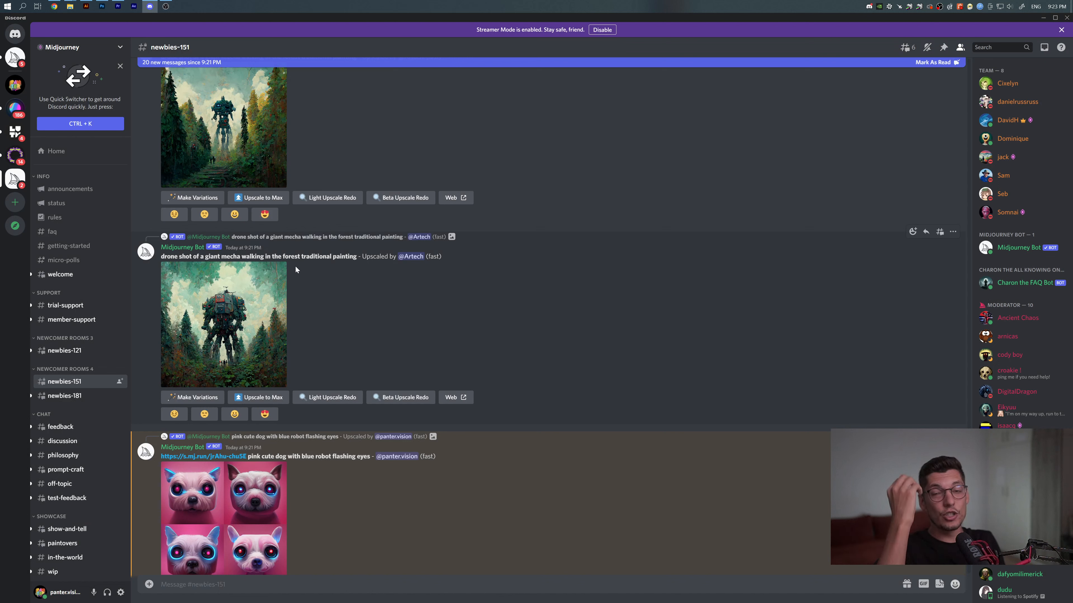
mouse_move(181, 371)
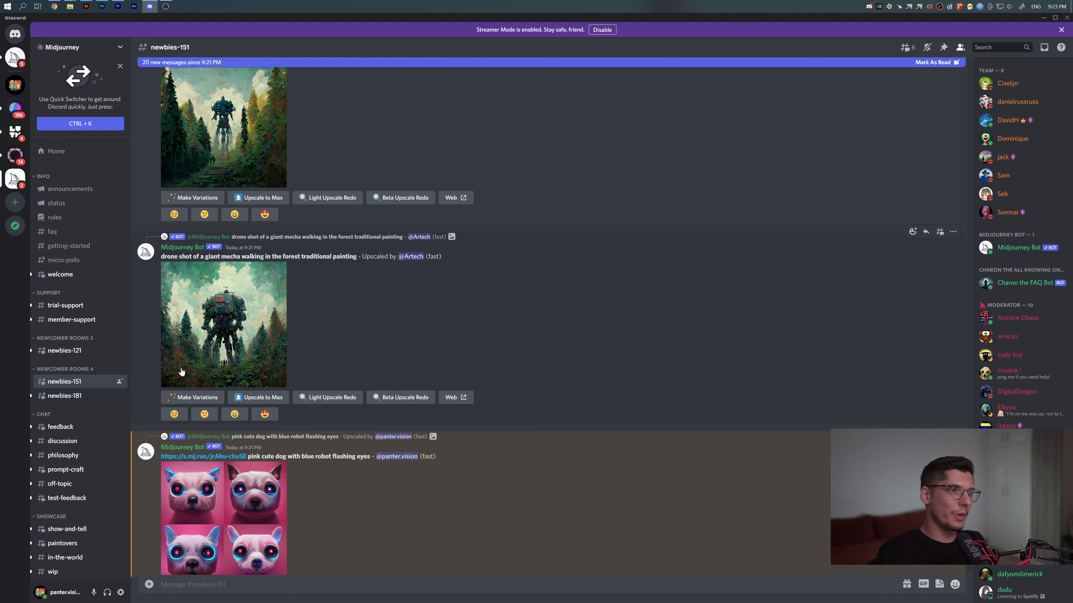
click(223, 323)
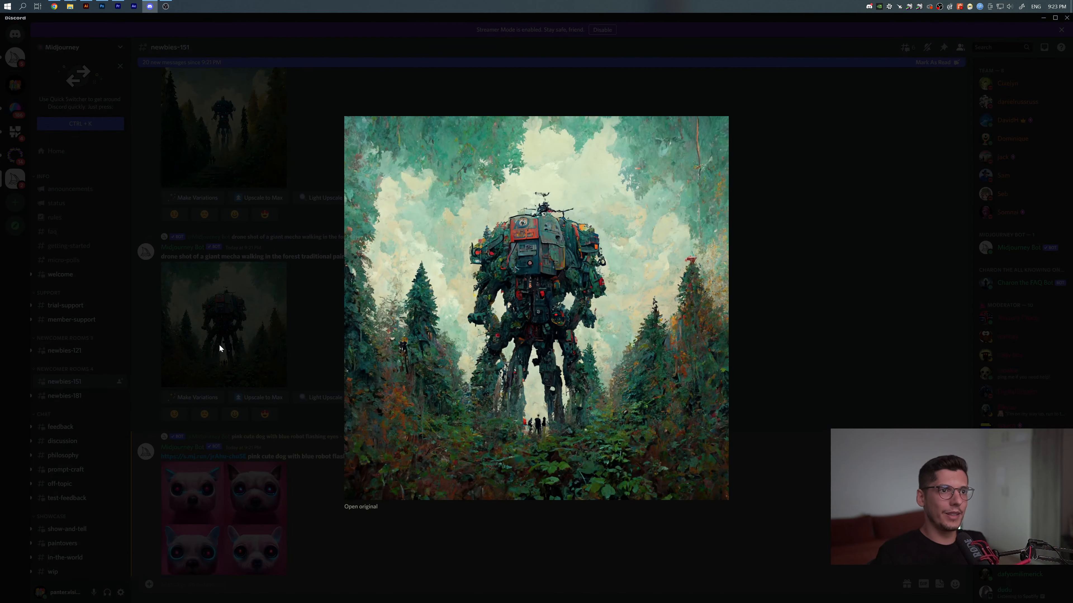
click(1058, 28)
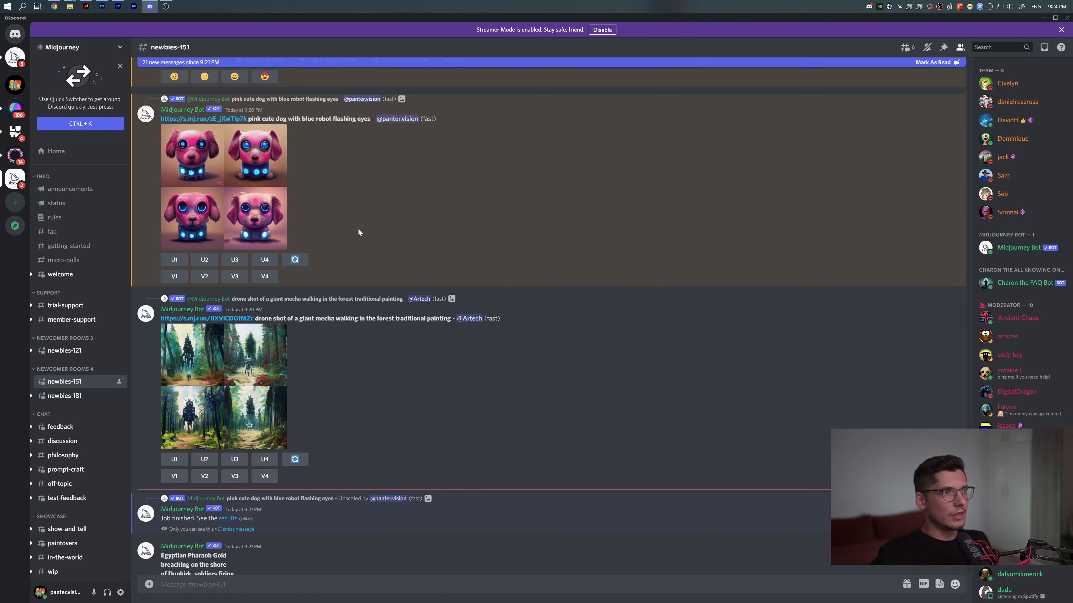
scroll(down, 3)
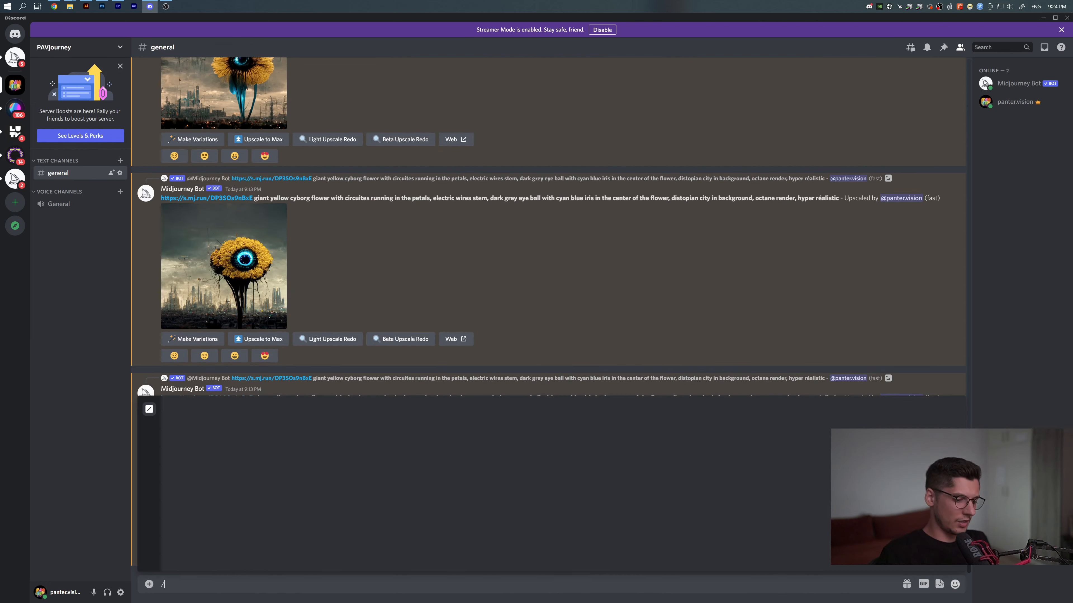
Submit /imagine 'pink cute dog with blue robot flashing eyes, octane render' in #general and scroll to the result.
text(/imagine)
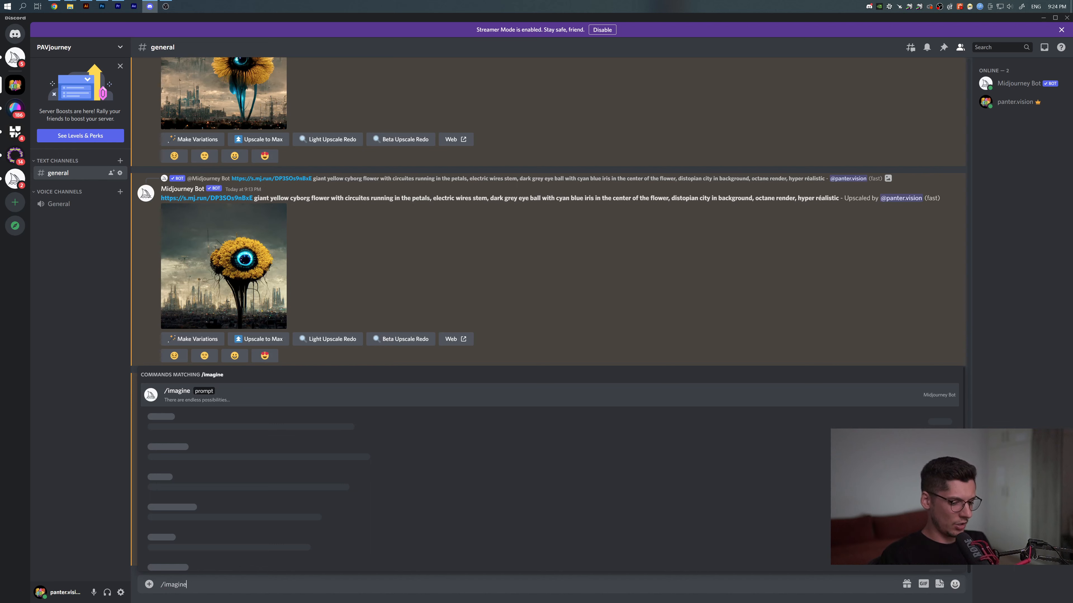
text(pink cute dog with blue robot flashing eyes)
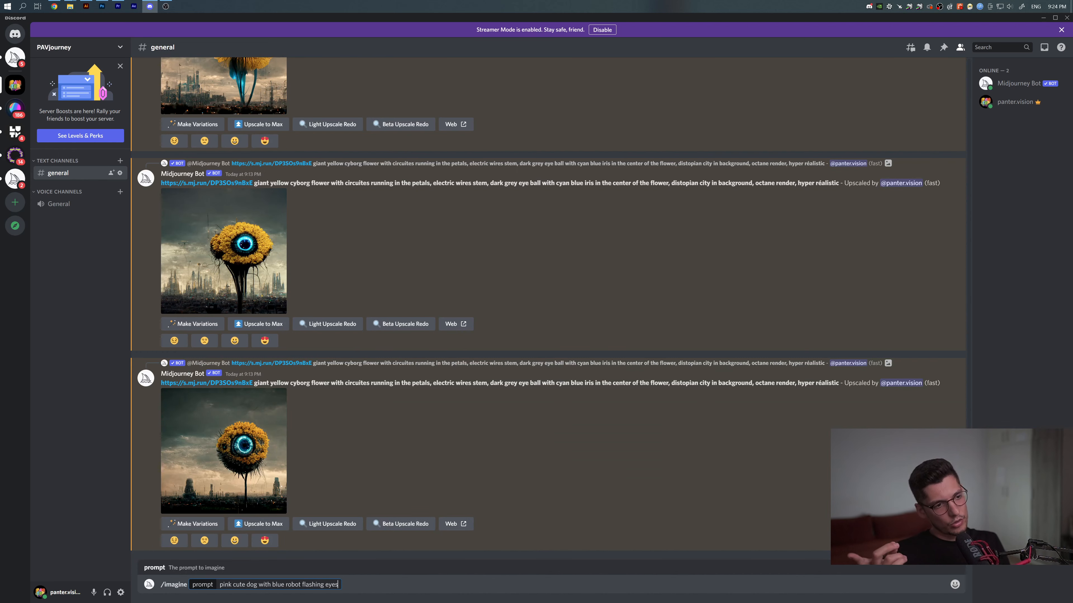
text(,)
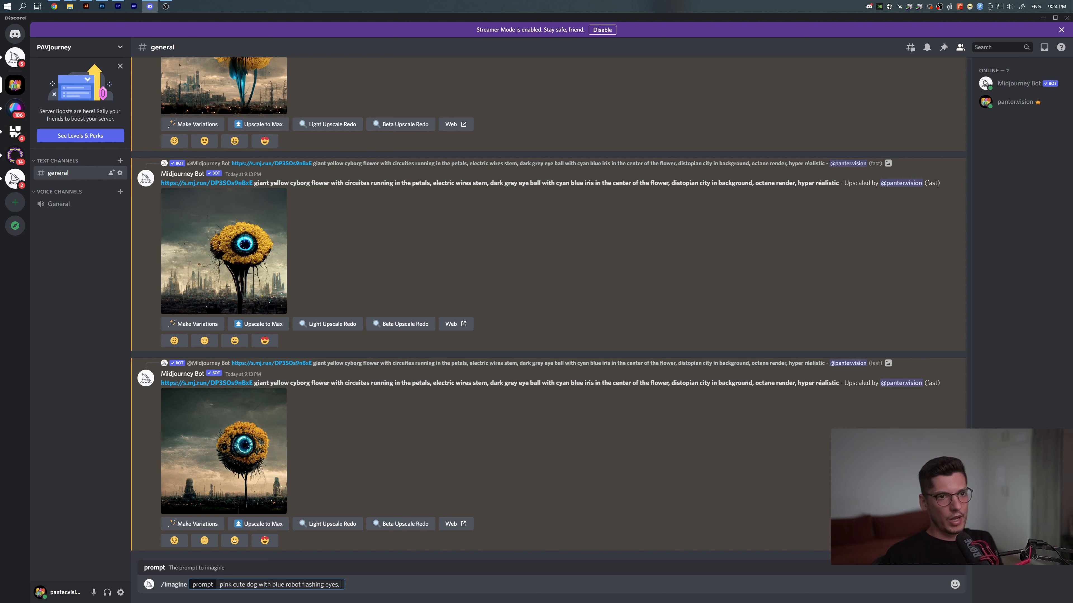
text(octane render)
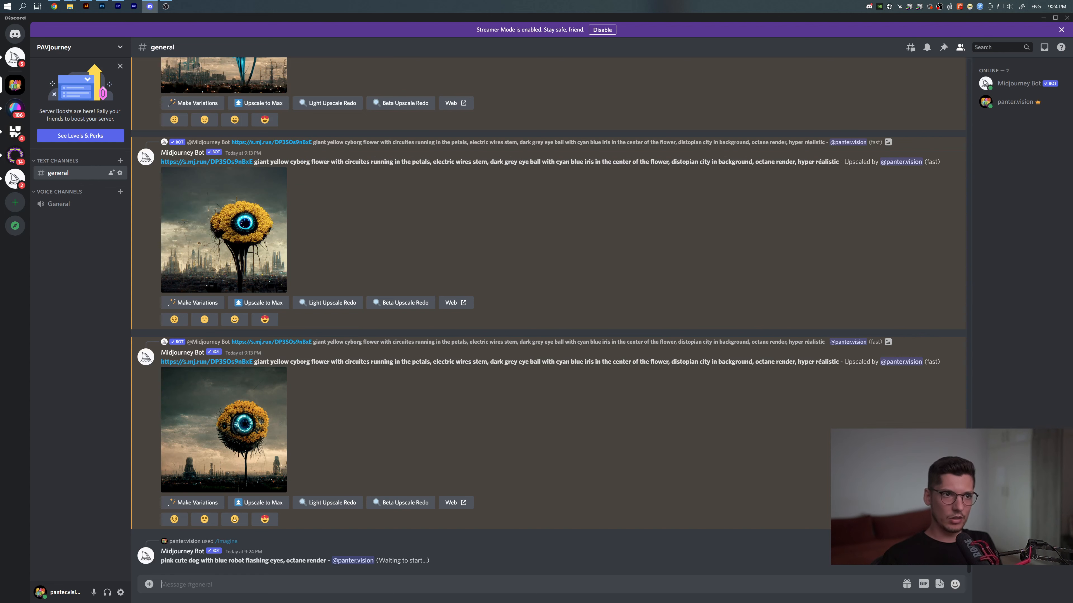
scroll(down, 3)
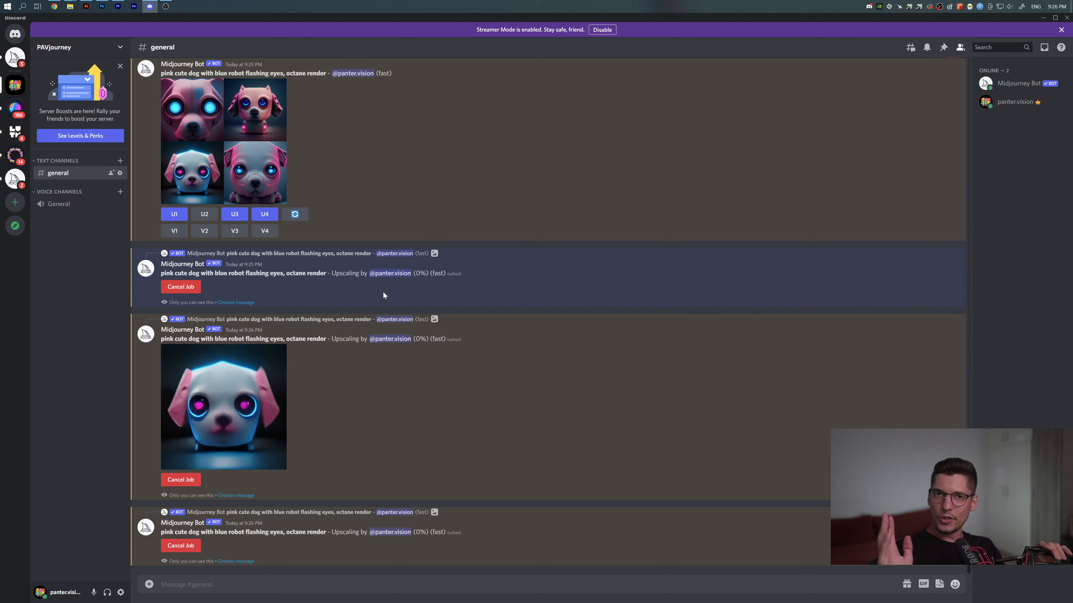
scroll(down, 3)
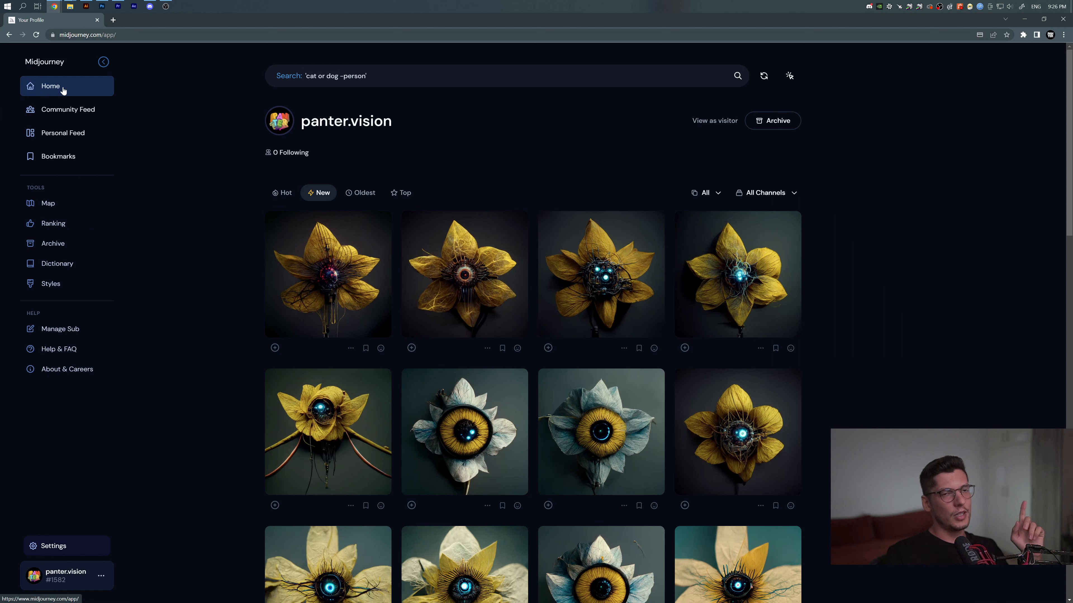
mouse_move(70, 86)
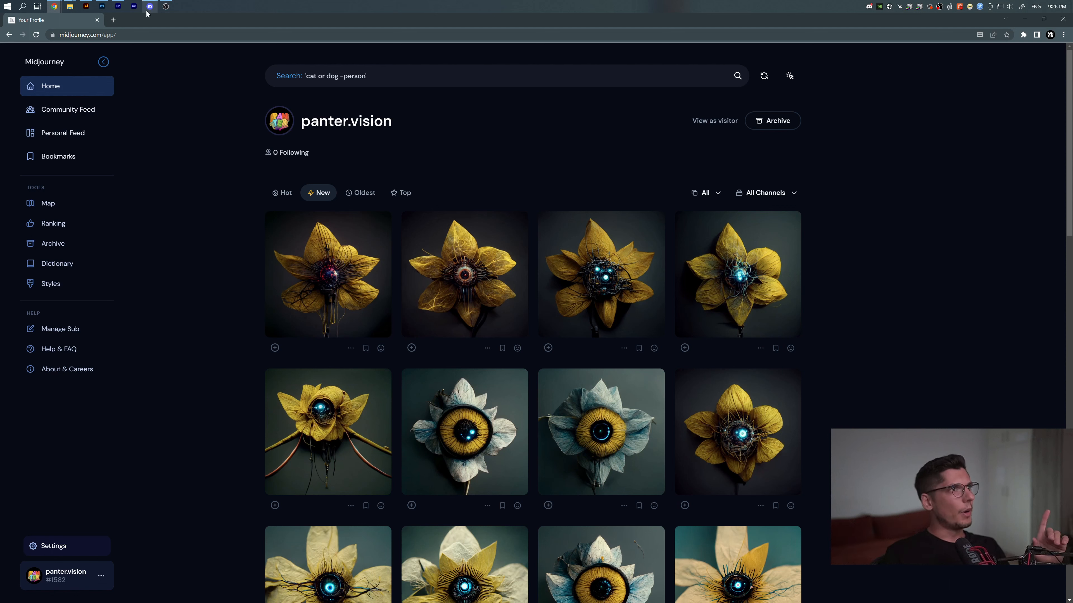
Return to Discord from the midjourney.com profile gallery via the taskbar icon.
click(148, 6)
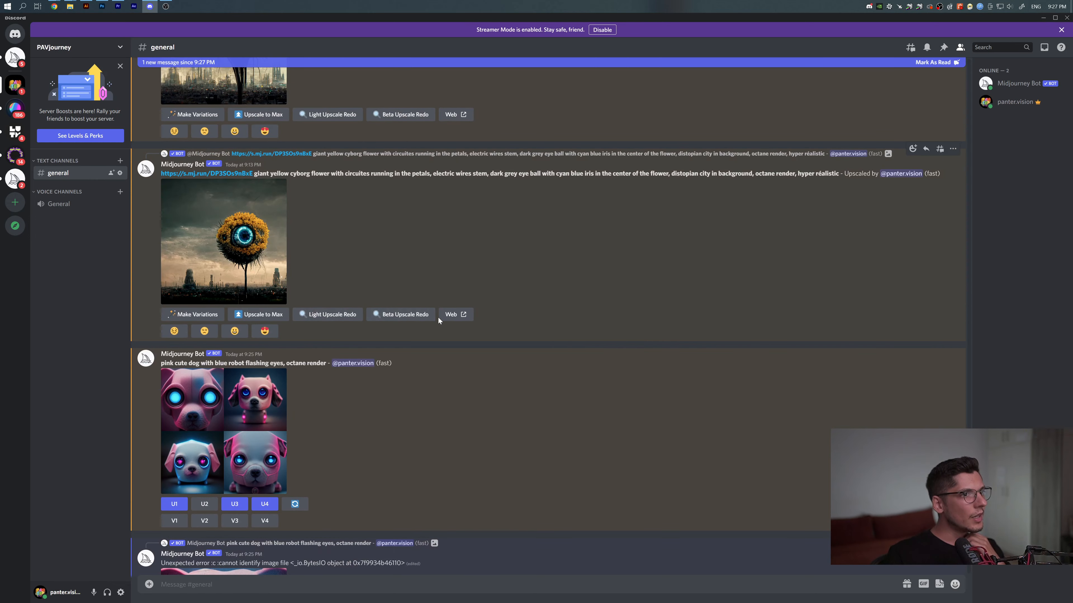
mouse_move(455, 314)
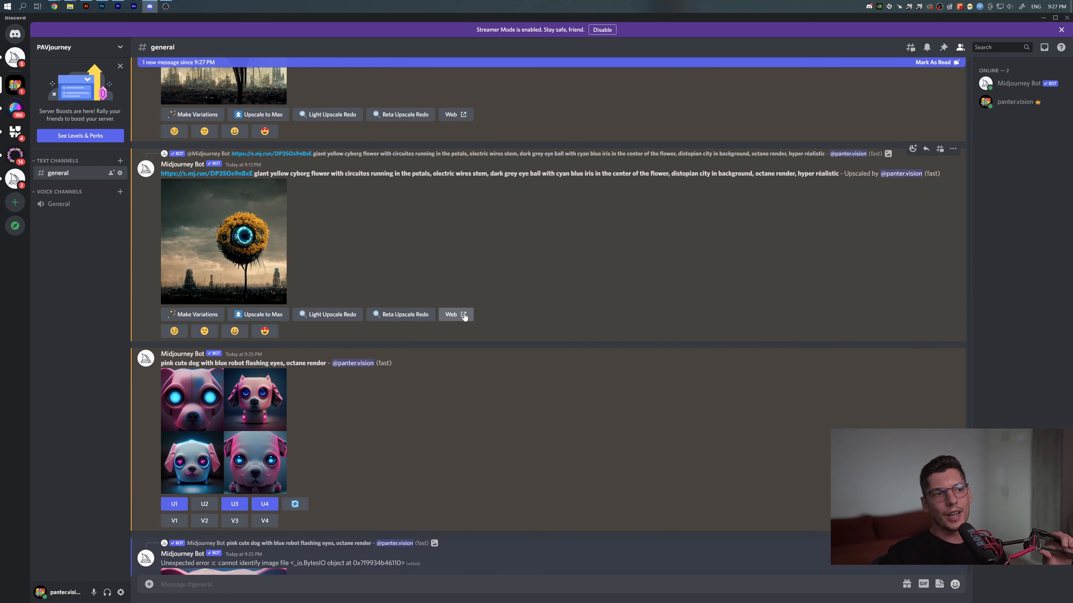
Open the upscaled dystopian-city cyborg eye flower image on its Midjourney job page via Web.
click(455, 315)
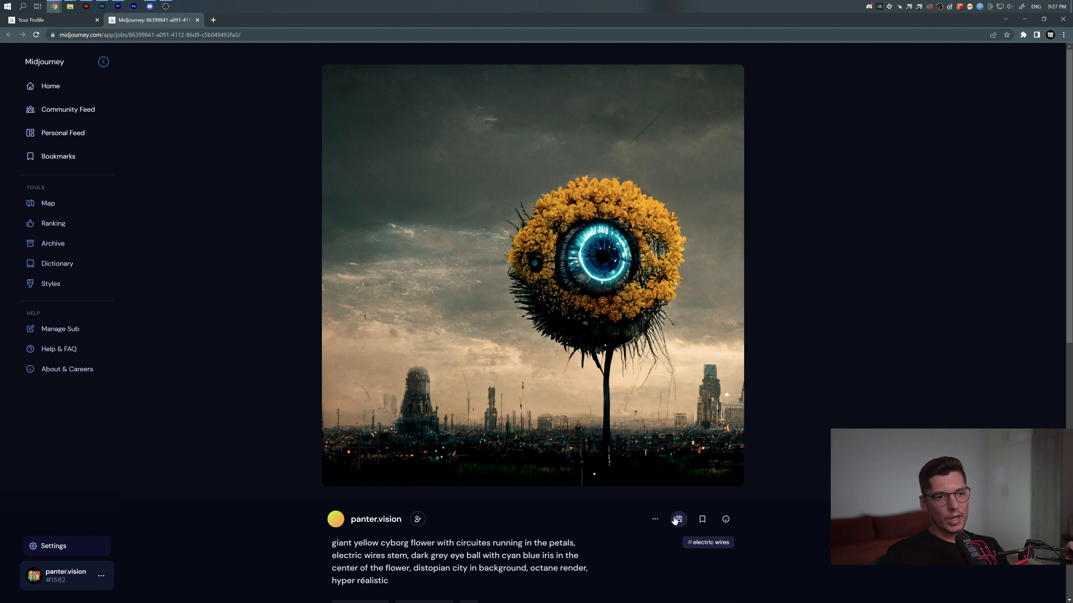
mouse_move(726, 520)
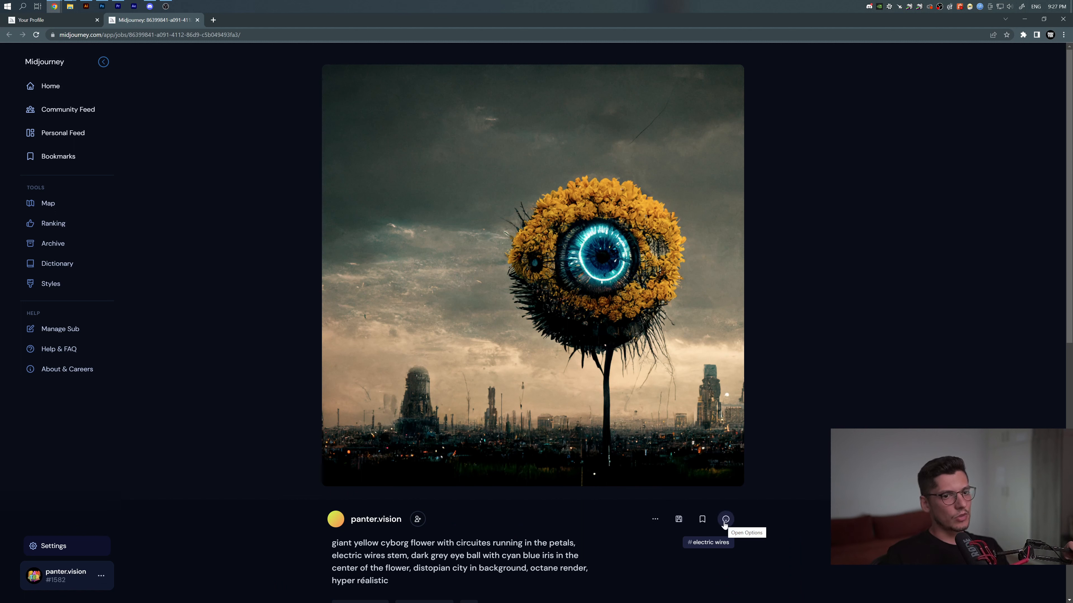
mouse_move(58, 156)
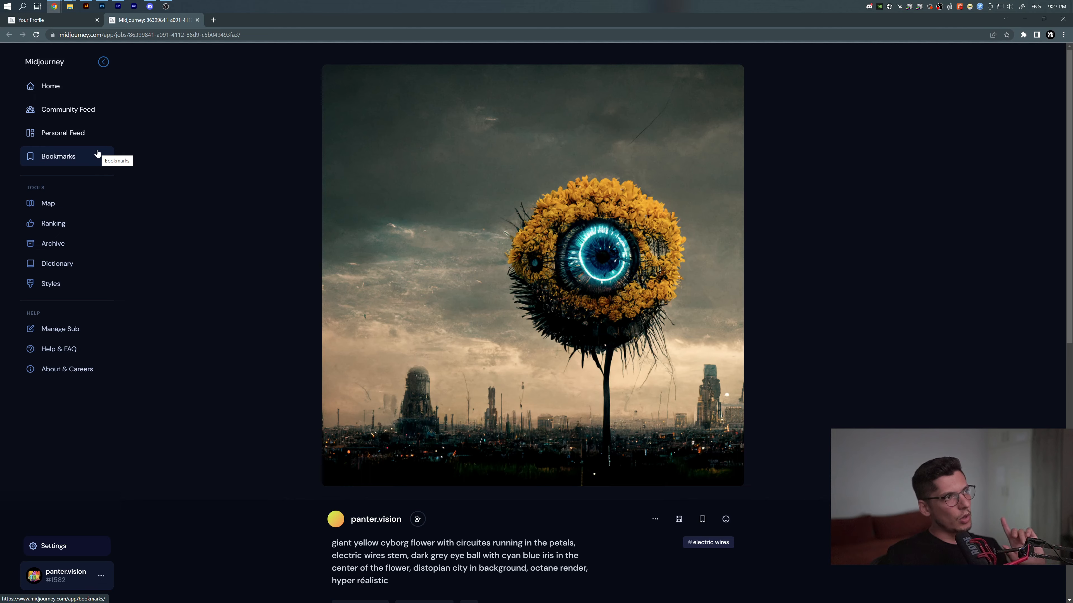
Return Home to the gallery and scroll past the pink robot dogs into the flower images.
click(50, 86)
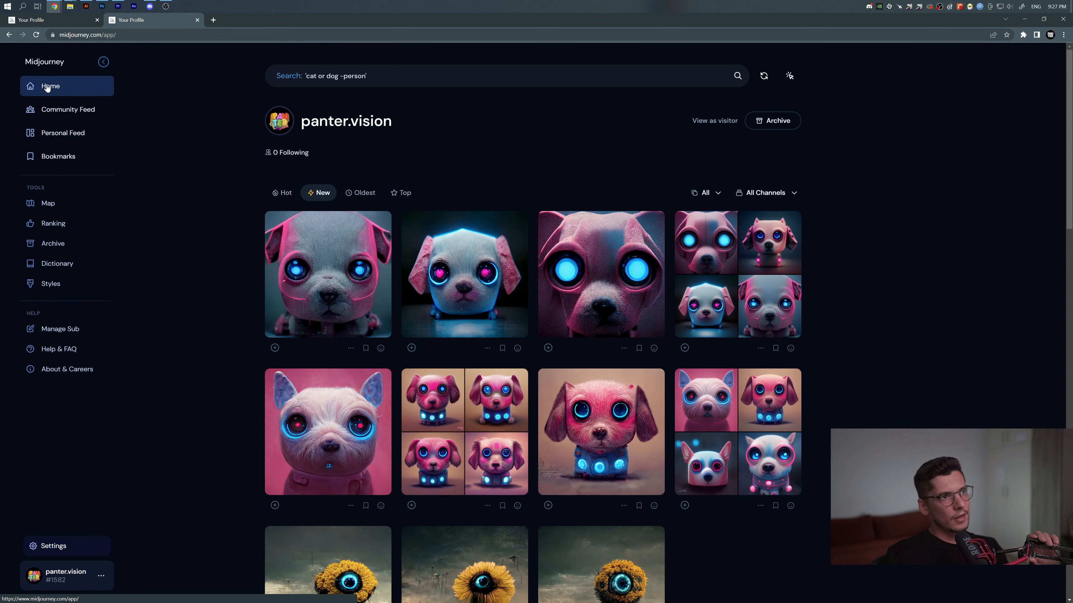
scroll(down, 3)
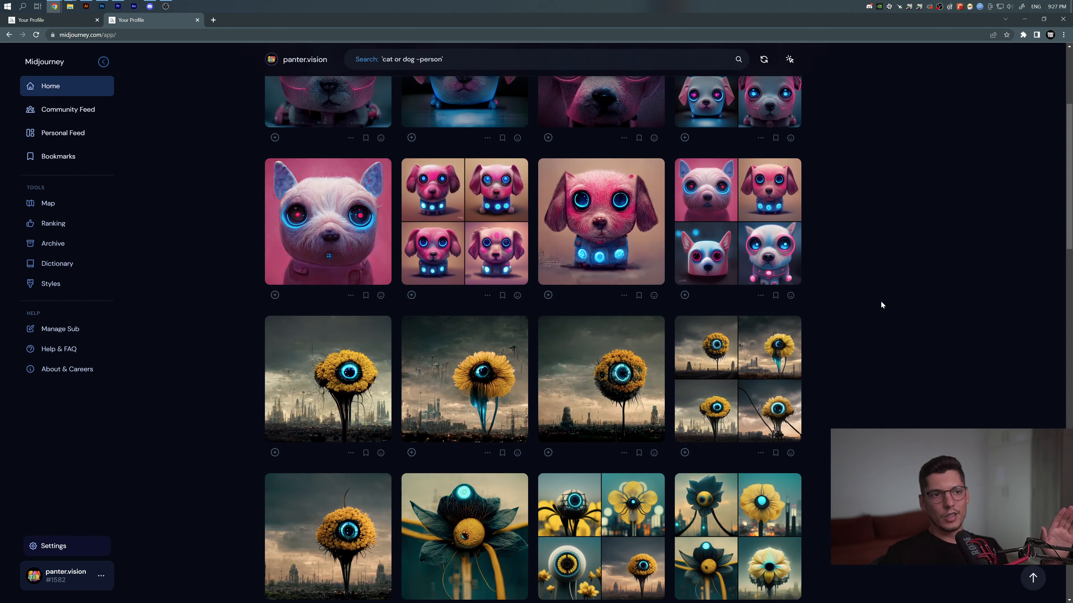
scroll(down, 3)
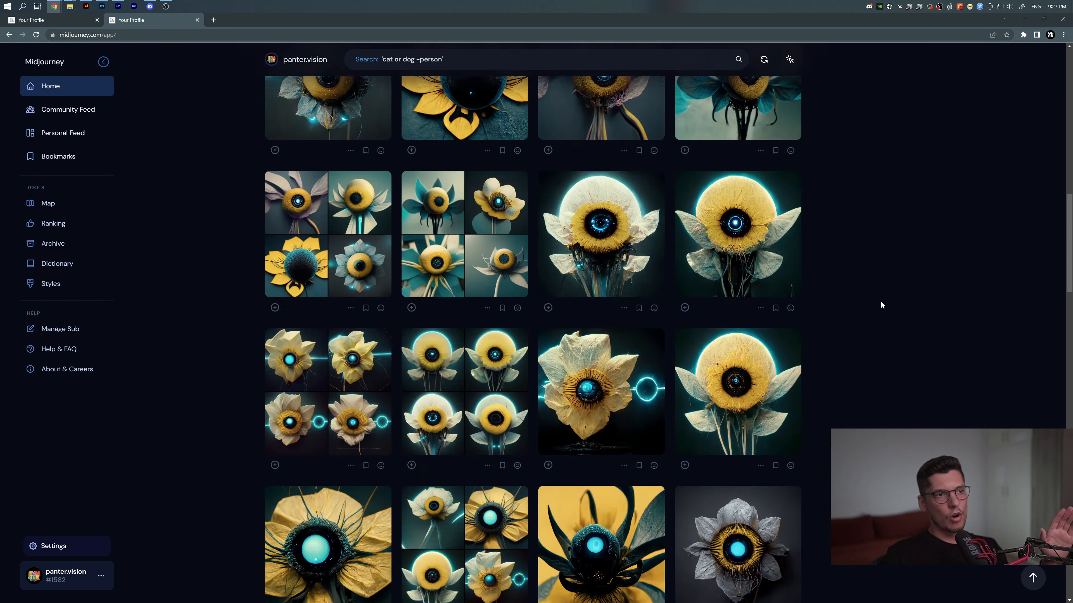